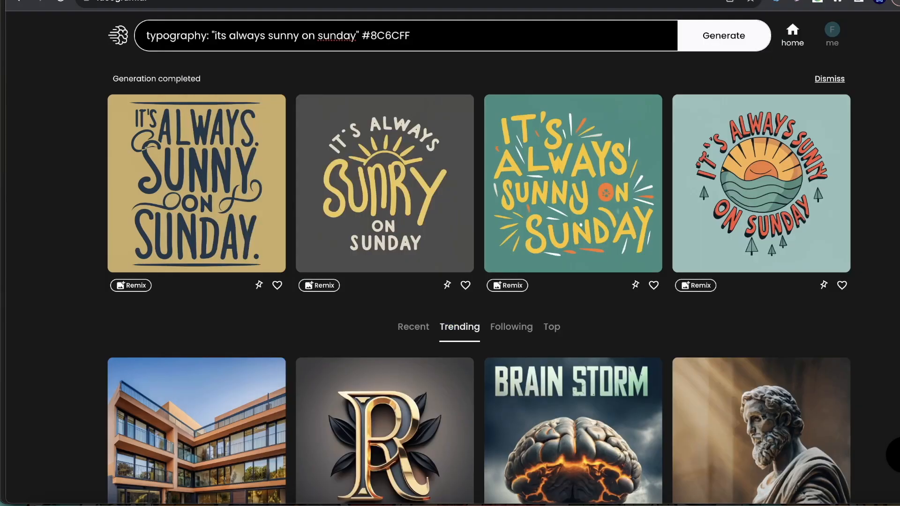
# Expand the 'It's always sunny on Sunday' prompt and select its hex colour codes for editing
pyautogui.scroll(-3)
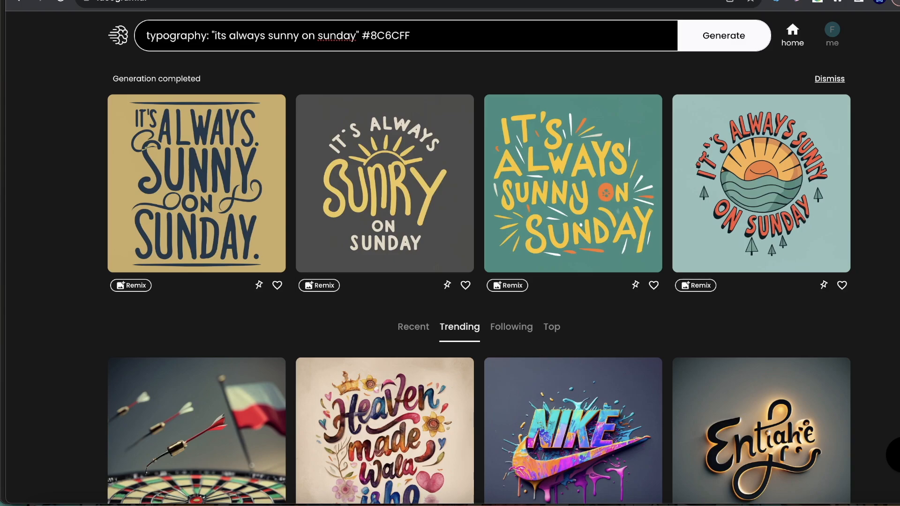
pyautogui.moveTo(565, 320)
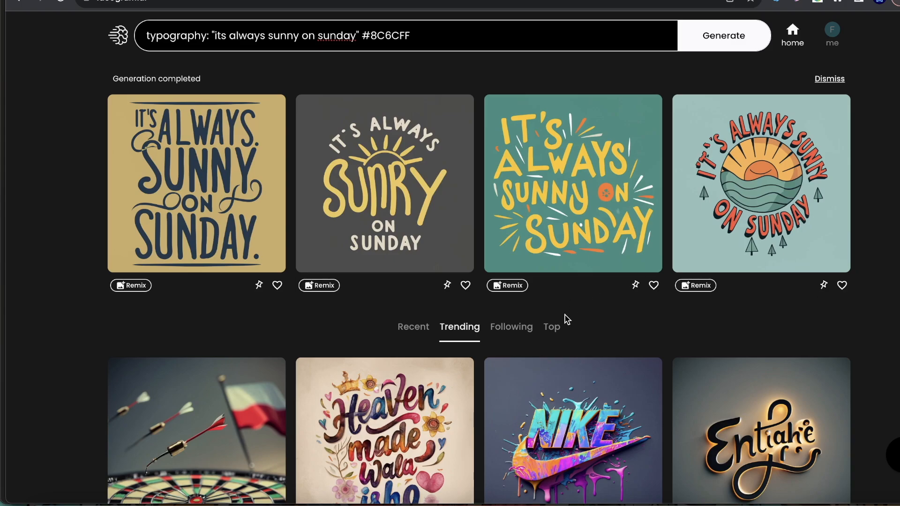
pyautogui.moveTo(600, 320)
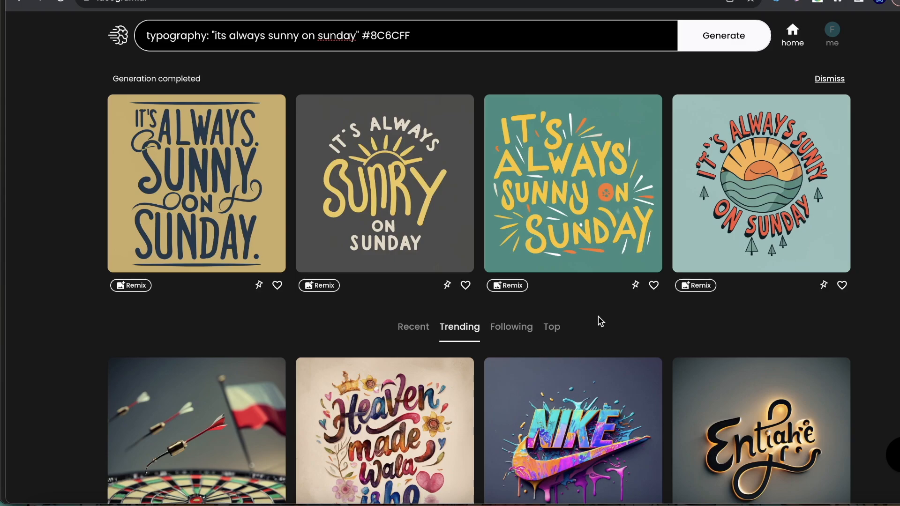
pyautogui.moveTo(520, 327)
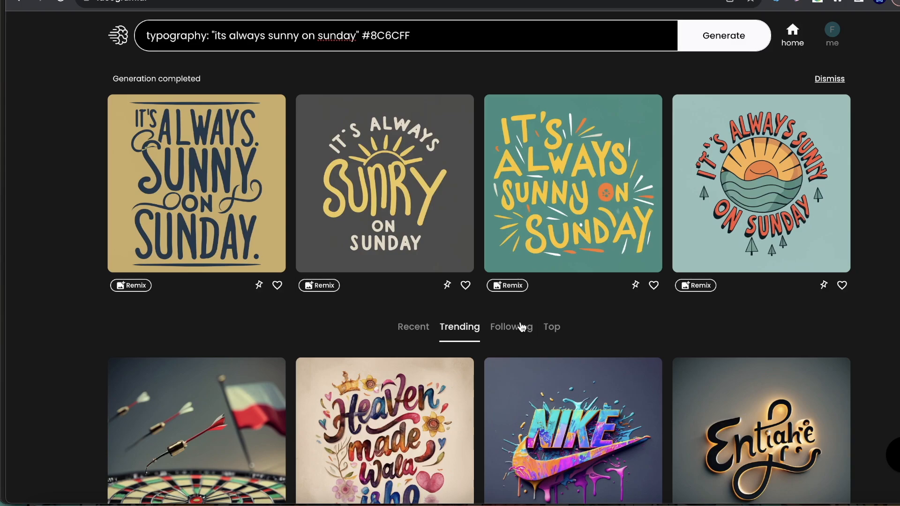
pyautogui.moveTo(520, 295)
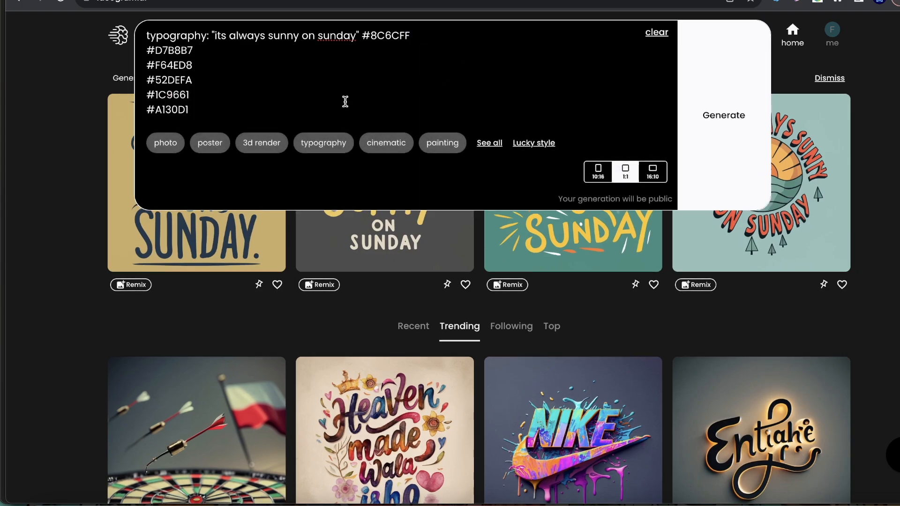
pyautogui.moveTo(153, 55)
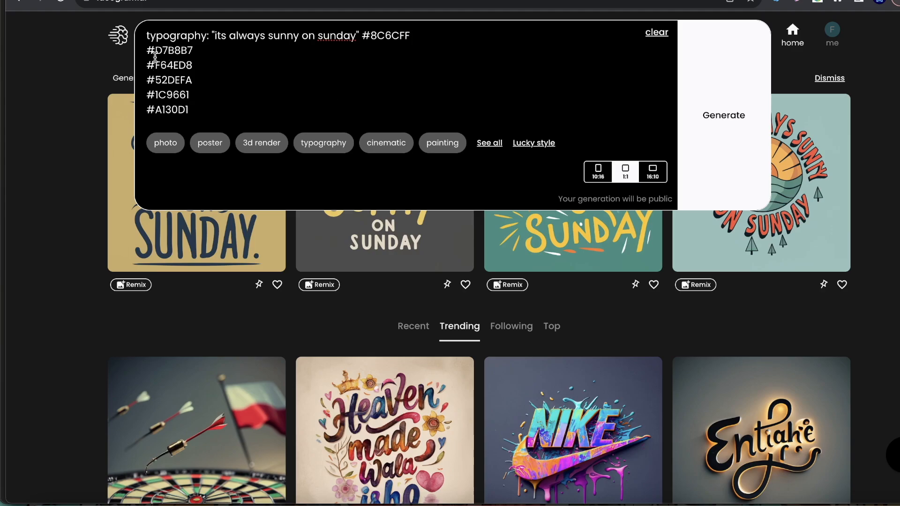
pyautogui.click(314, 36)
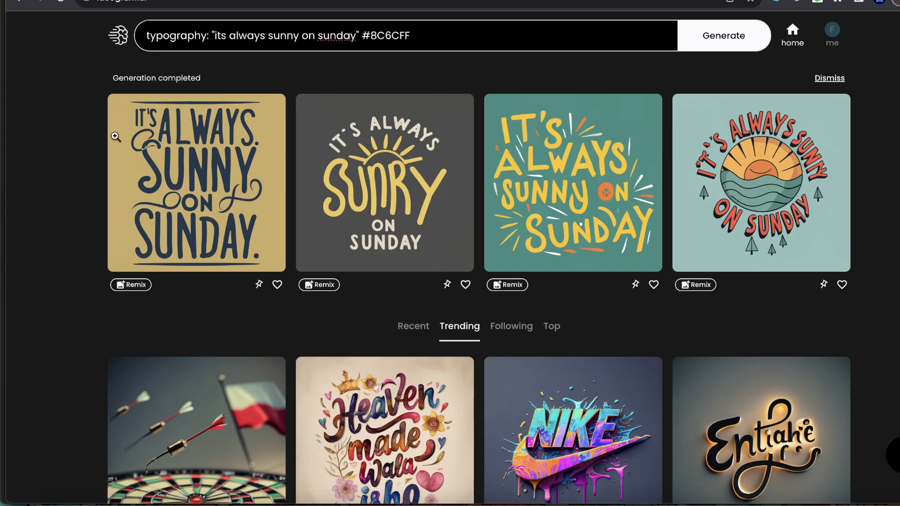
pyautogui.moveTo(367, 201)
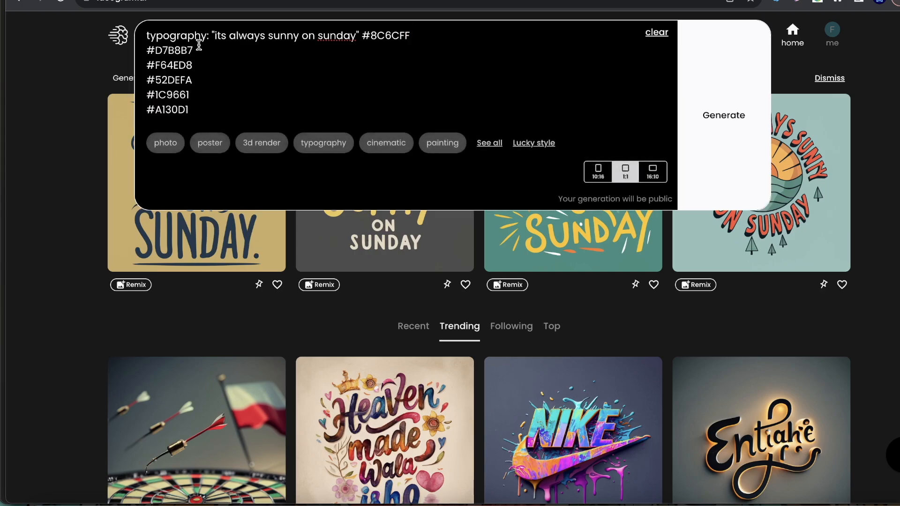
pyautogui.moveTo(408, 86)
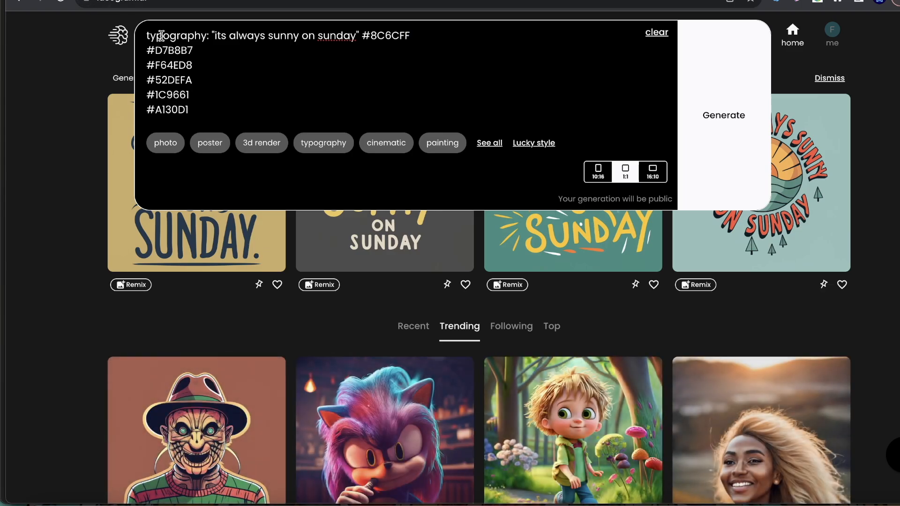
pyautogui.click(723, 35)
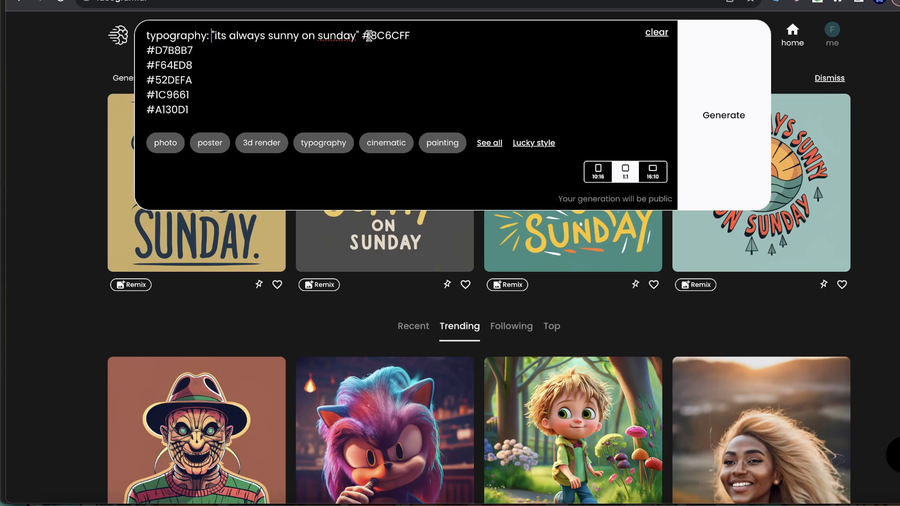
pyautogui.moveTo(410, 35); pyautogui.dragTo(169, 110)
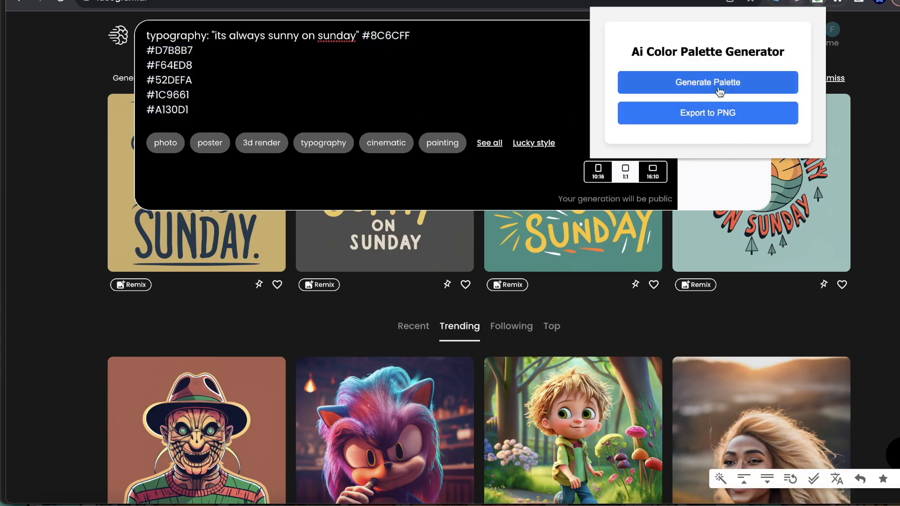
# Generate a fresh six-colour palette beginning with #B45E11 in the palette generator
pyautogui.click(707, 82)
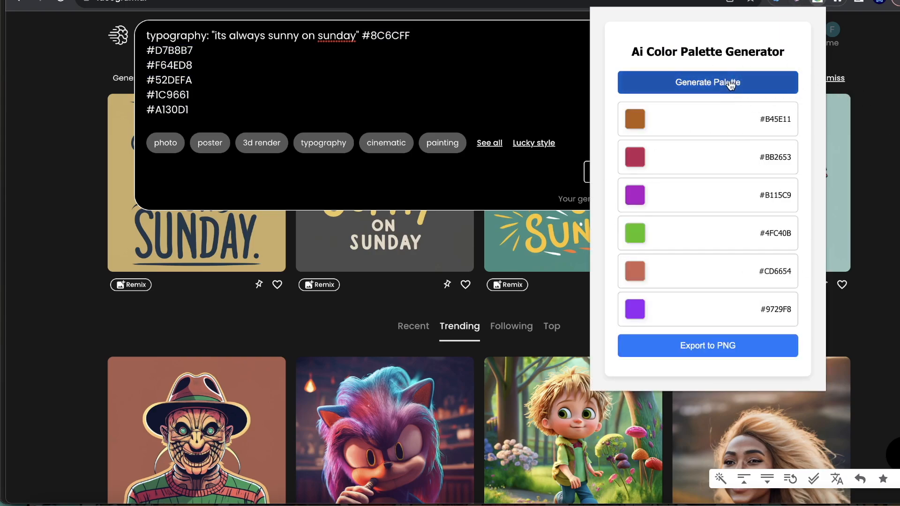
pyautogui.click(707, 83)
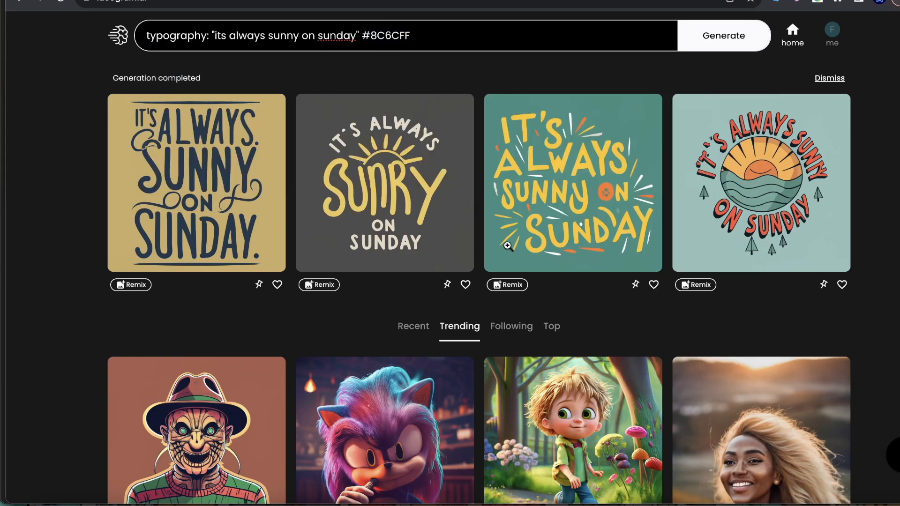
# Review the green design enlarged, then queue a new generation of the typography prompt
pyautogui.click(572, 182)
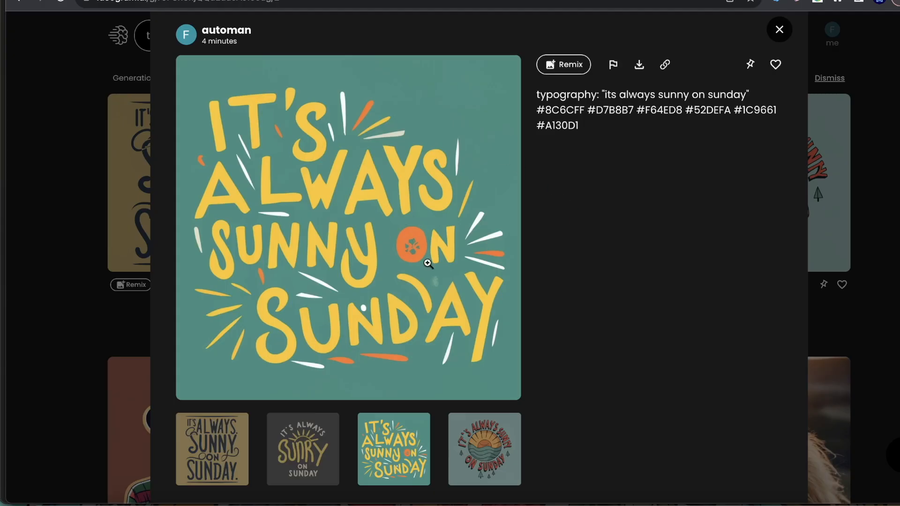
pyautogui.click(638, 65)
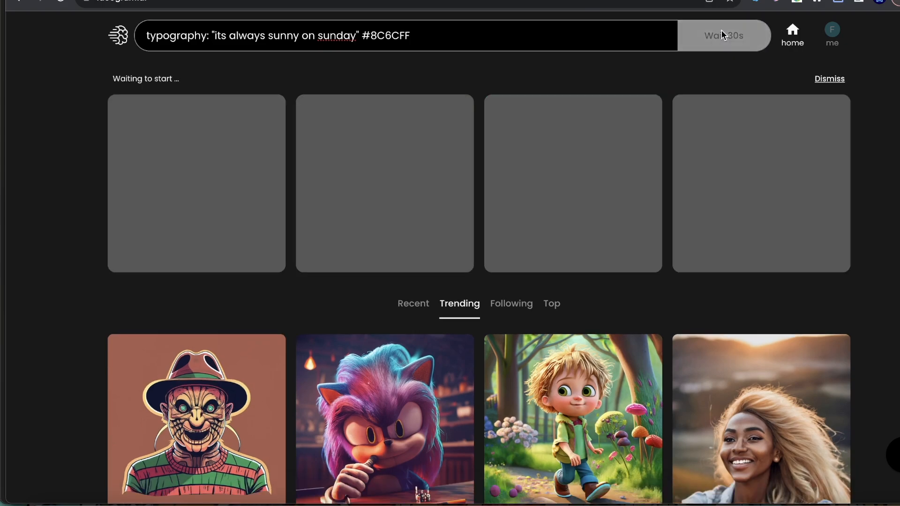
pyautogui.moveTo(479, 57)
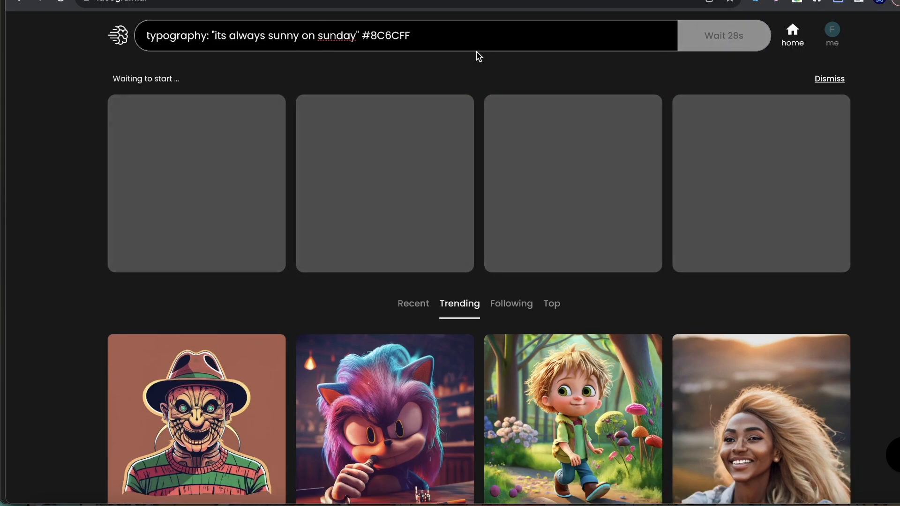
pyautogui.click(402, 36)
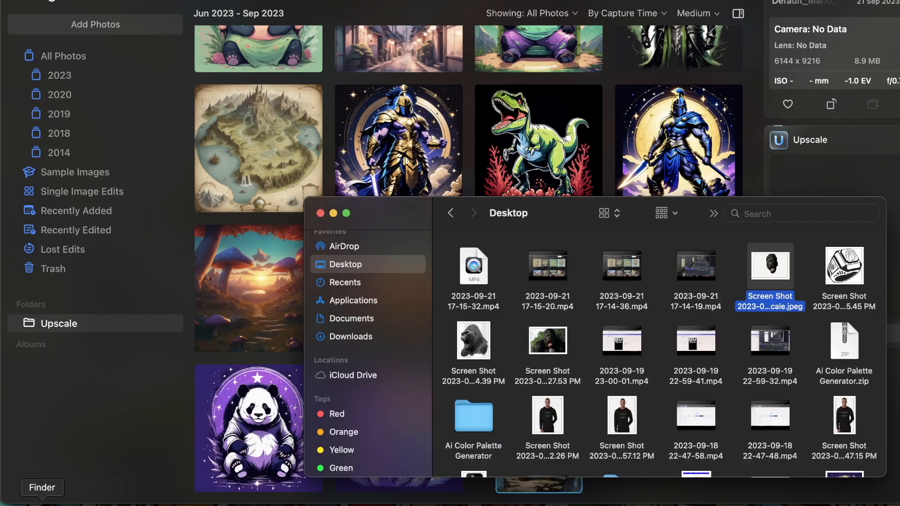
# Select ideogram (3).jpeg from the Downloads folder for upscaling
pyautogui.click(349, 336)
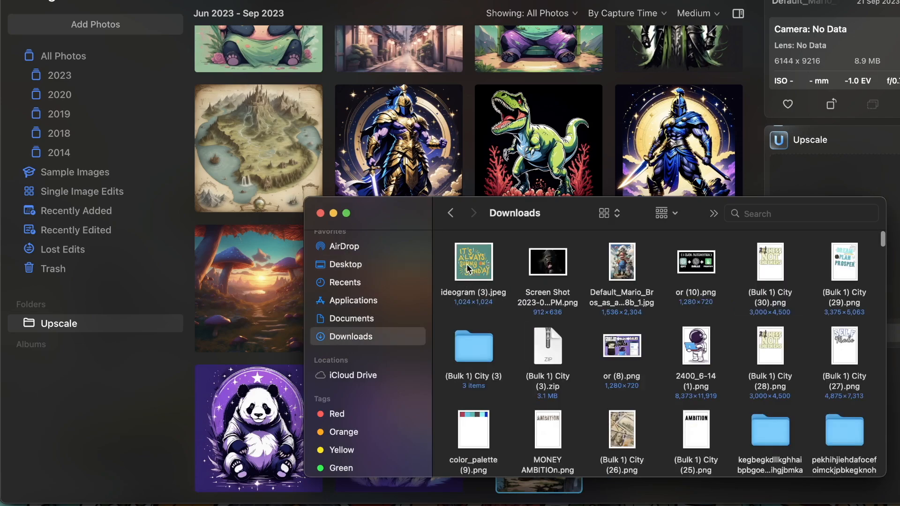
pyautogui.click(473, 262)
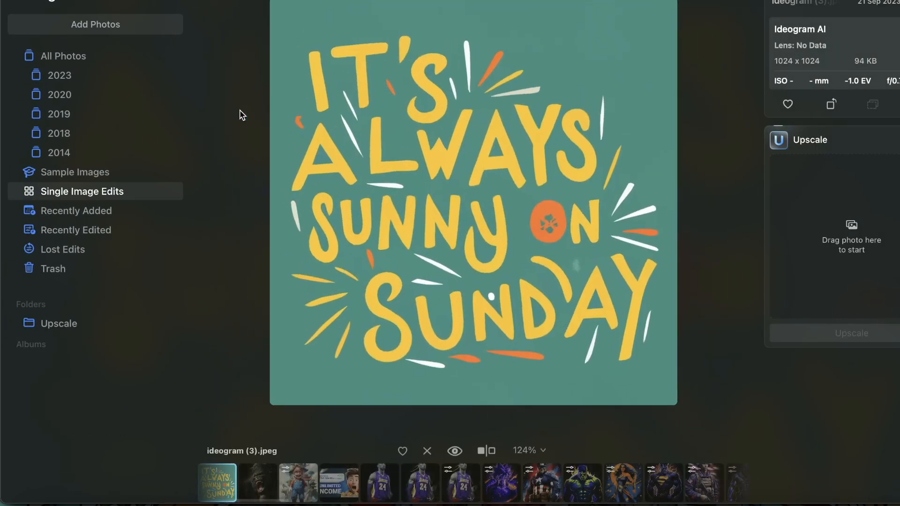
pyautogui.moveTo(538, 99)
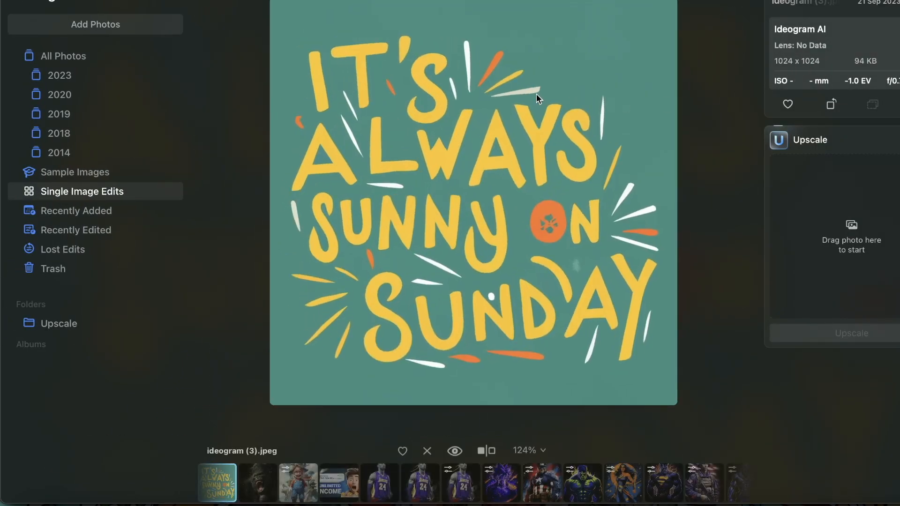
pyautogui.moveTo(464, 62)
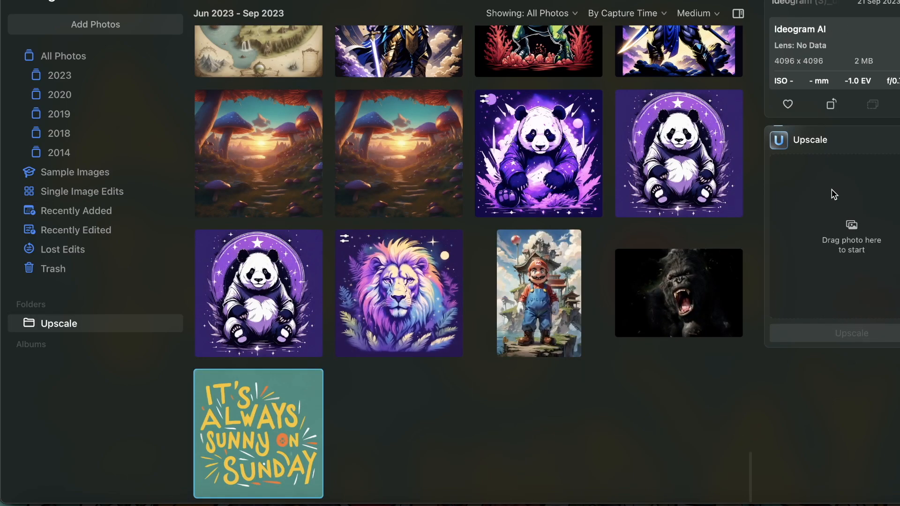
pyautogui.moveTo(700, 128)
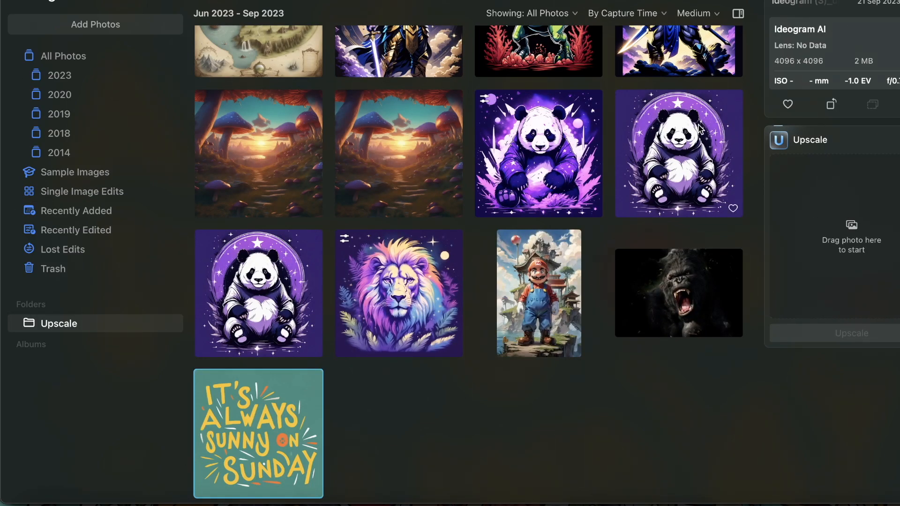
pyautogui.moveTo(821, 67)
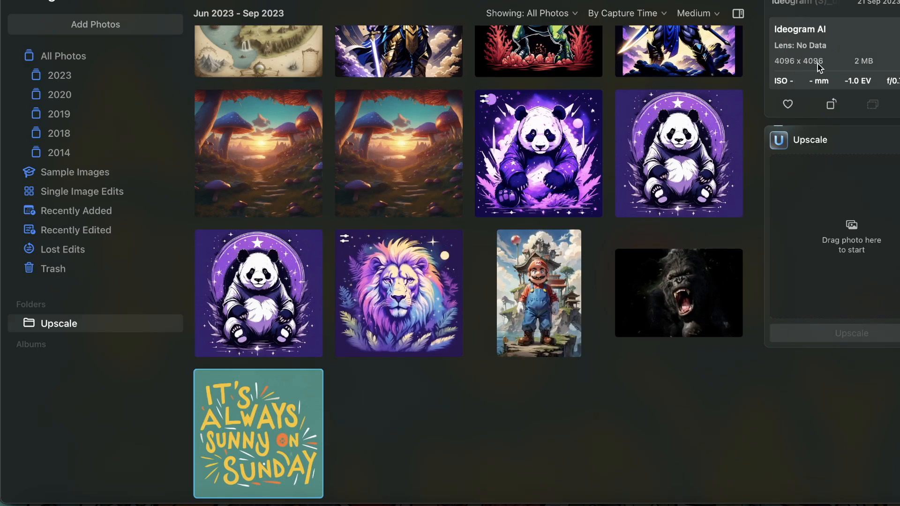
# View ideogram (3)_upscale.jpg full size to confirm the 4096×4096 result
pyautogui.doubleClick(258, 433)
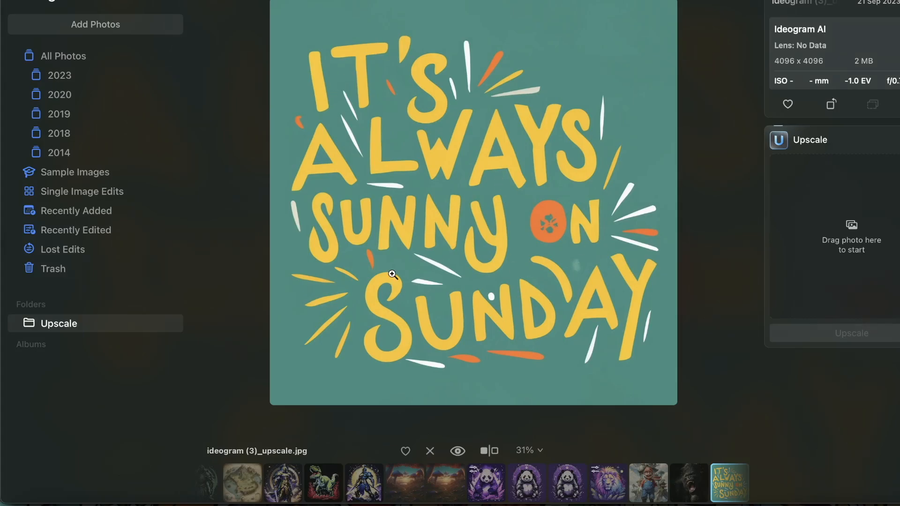
pyautogui.moveTo(600, 144)
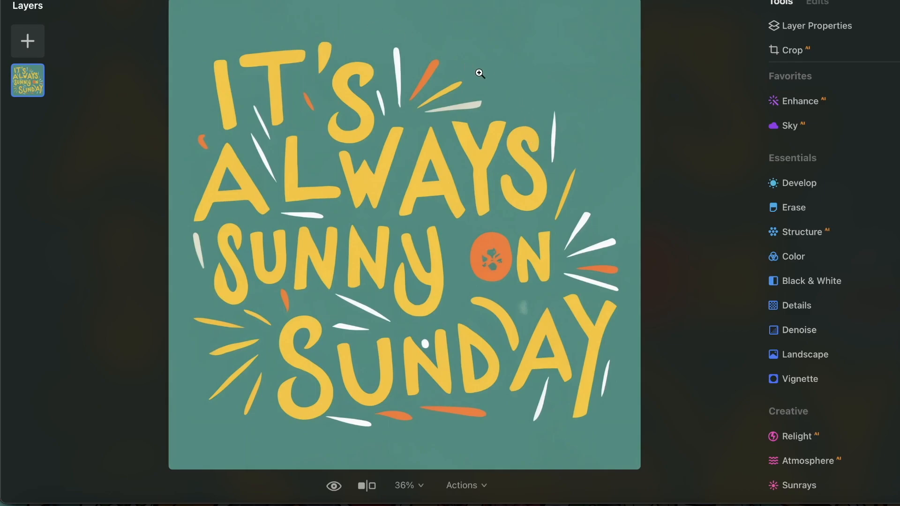
pyautogui.moveTo(537, 241)
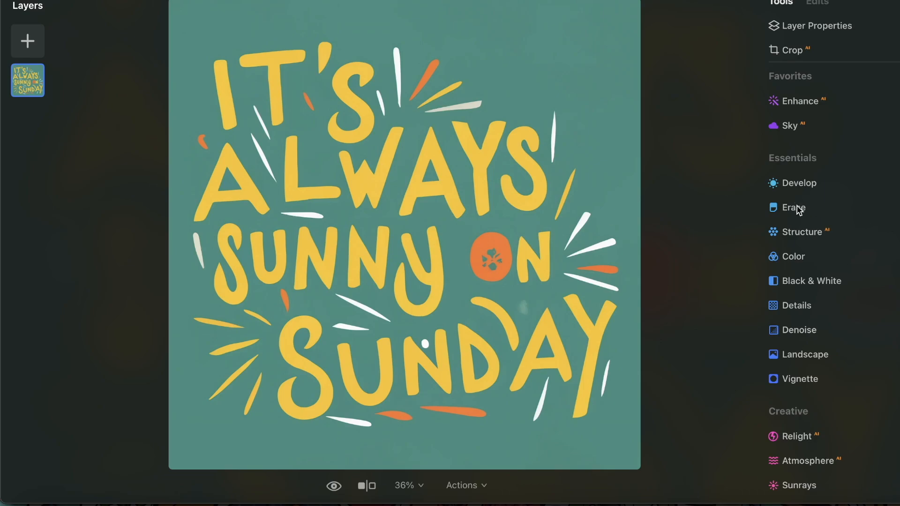
# Raise Smart Contrast in Develop's Light section for brighter yellow lettering and teal background
pyautogui.click(798, 183)
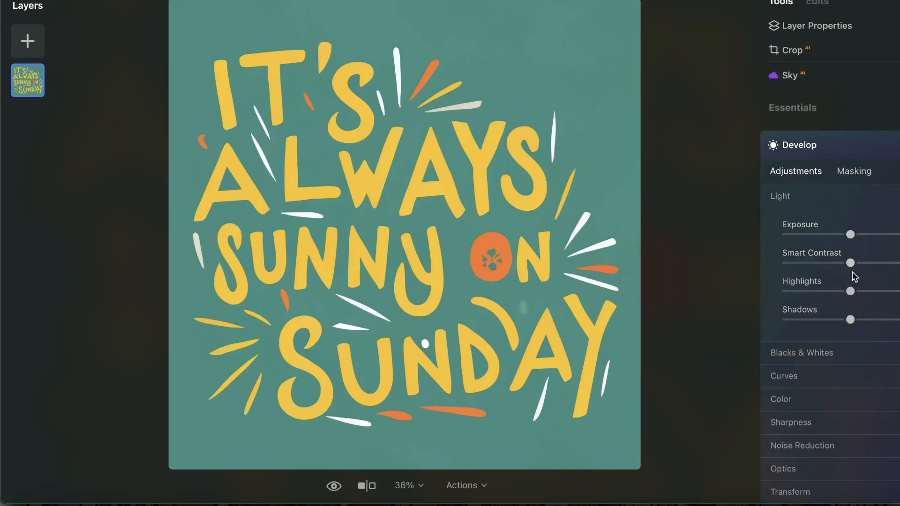
pyautogui.moveTo(850, 263); pyautogui.dragTo(884, 262)
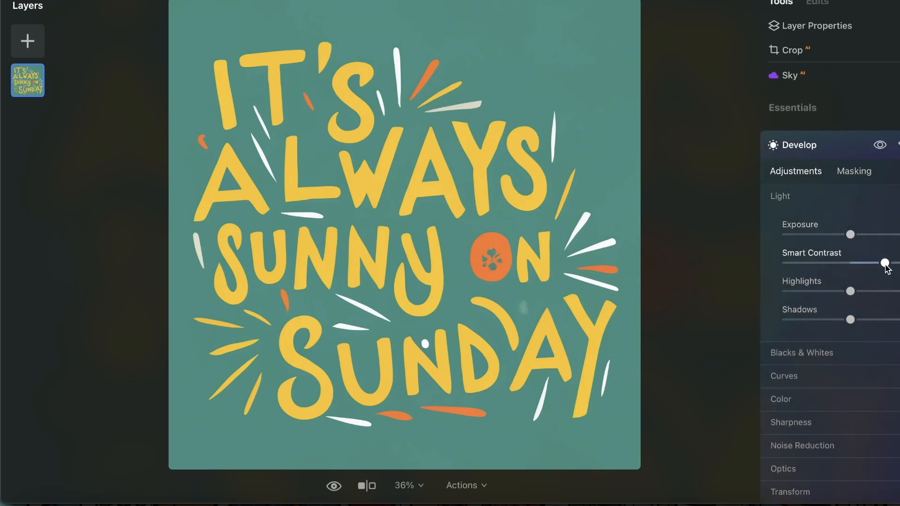
pyautogui.moveTo(885, 262); pyautogui.dragTo(841, 262)
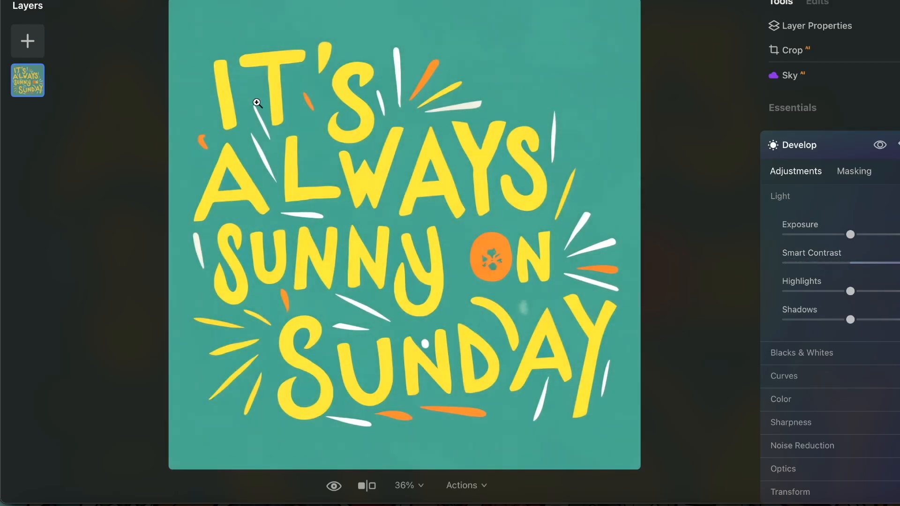
pyautogui.moveTo(494, 94)
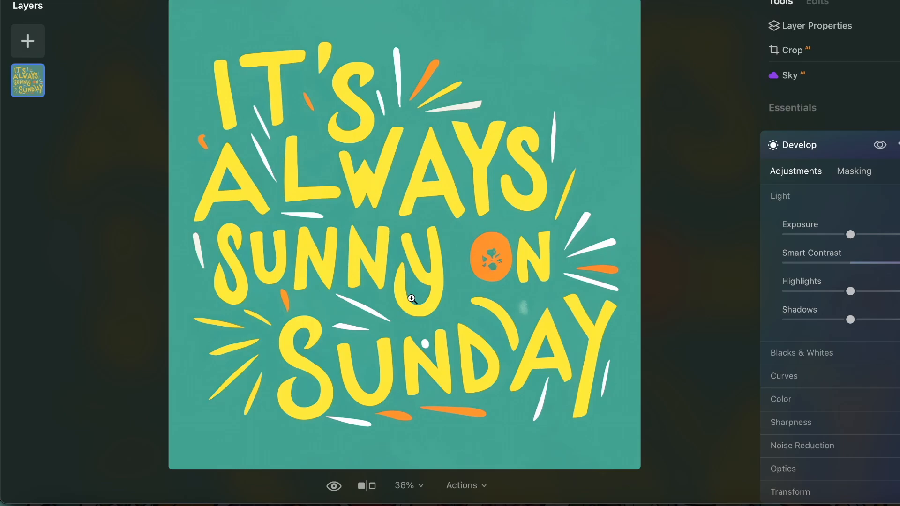
pyautogui.moveTo(664, 286)
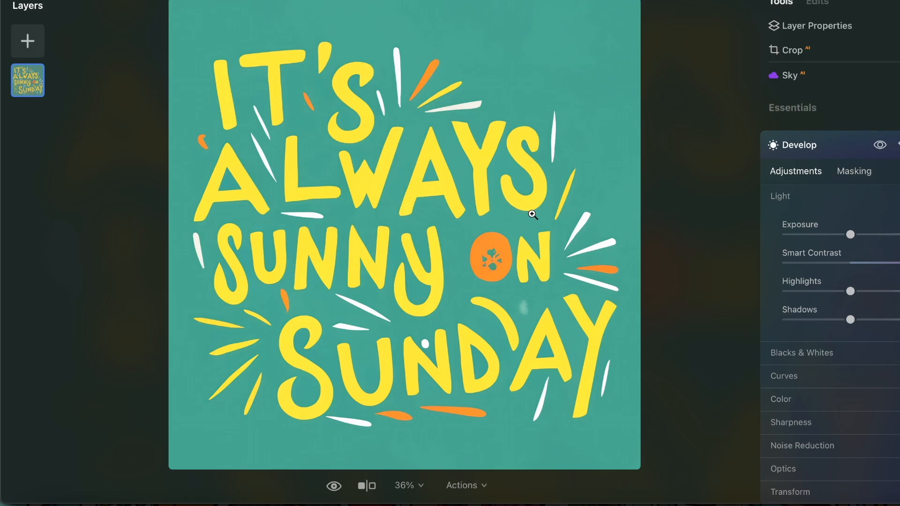
pyautogui.scroll(-3)
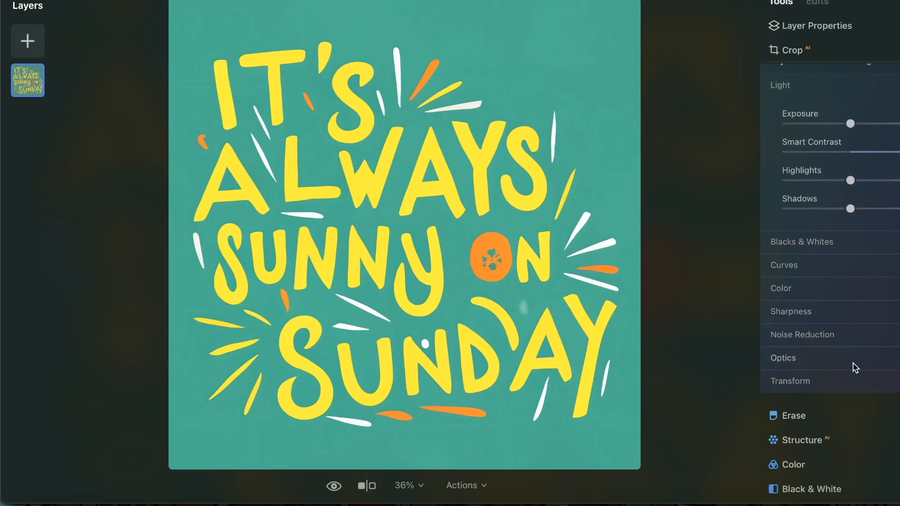
pyautogui.scroll(-3)
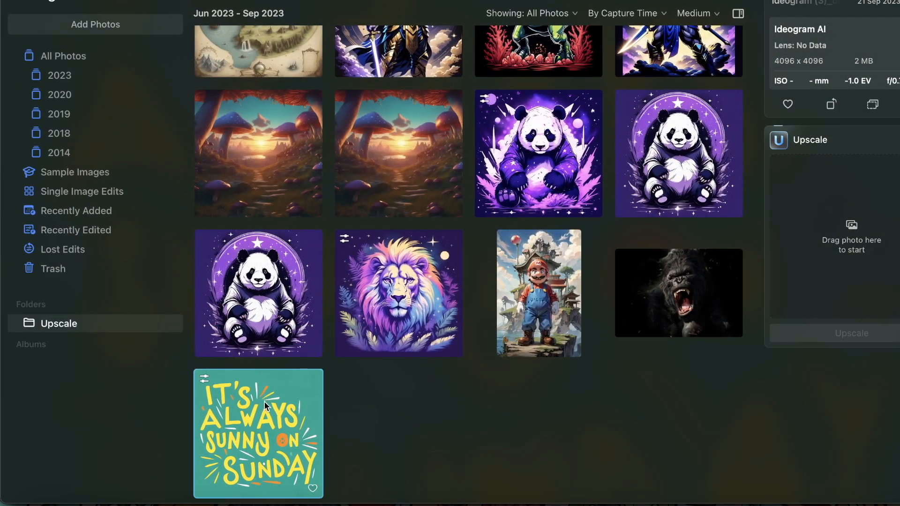
# Save the enhanced design as a 4096×4096 JPEG at quality 100 to the Desktop
pyautogui.doubleClick(258, 433)
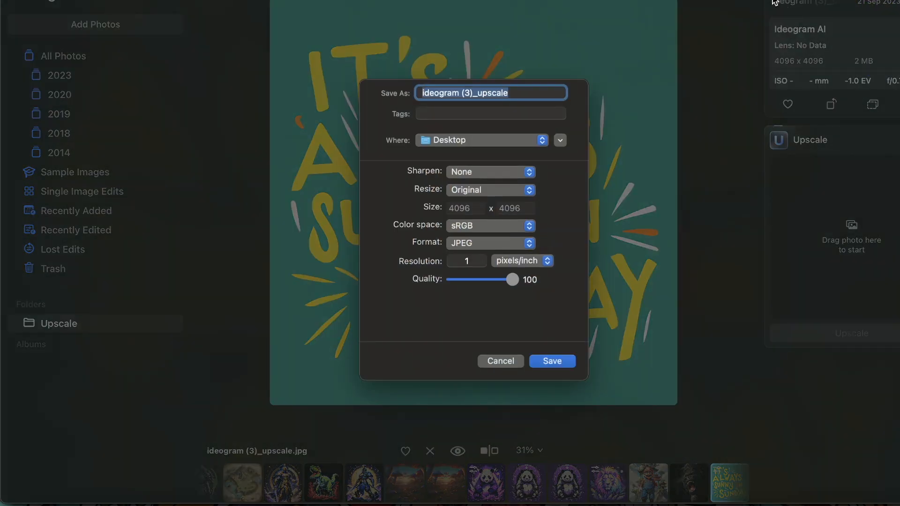
pyautogui.click(550, 361)
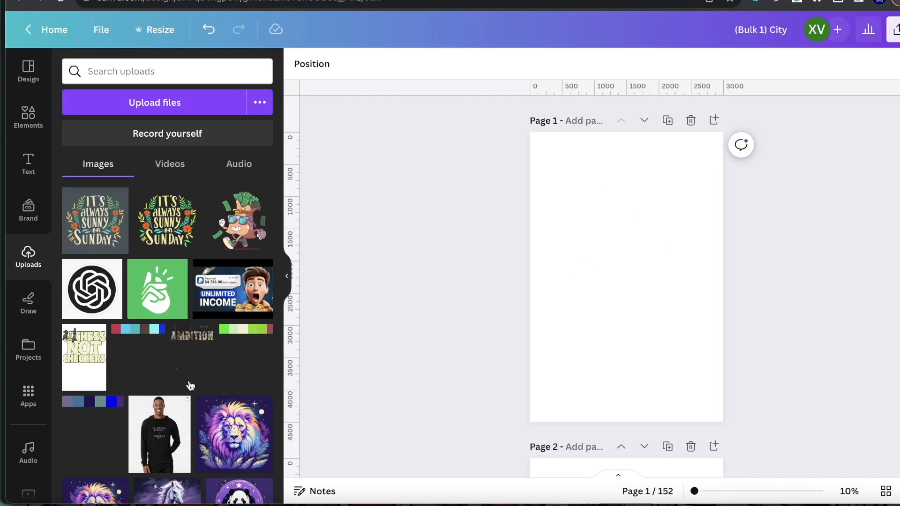
pyautogui.click(41, 487)
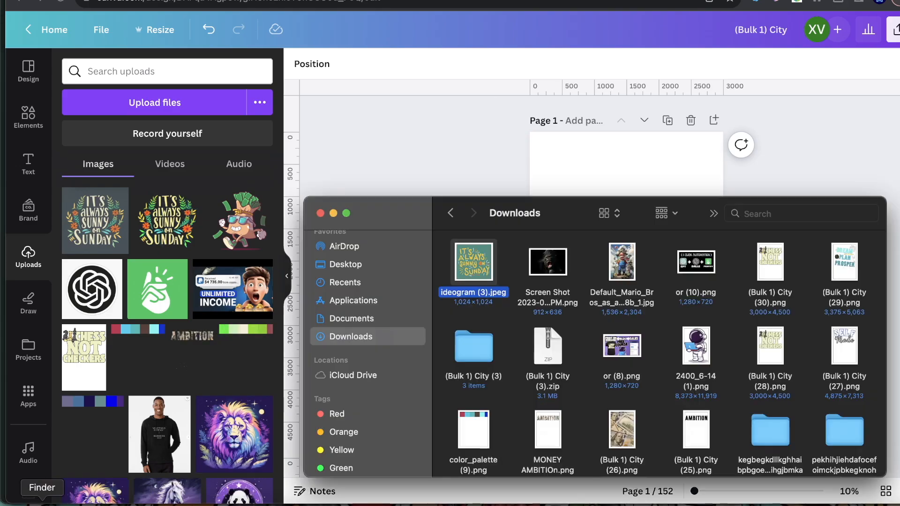
pyautogui.click(344, 264)
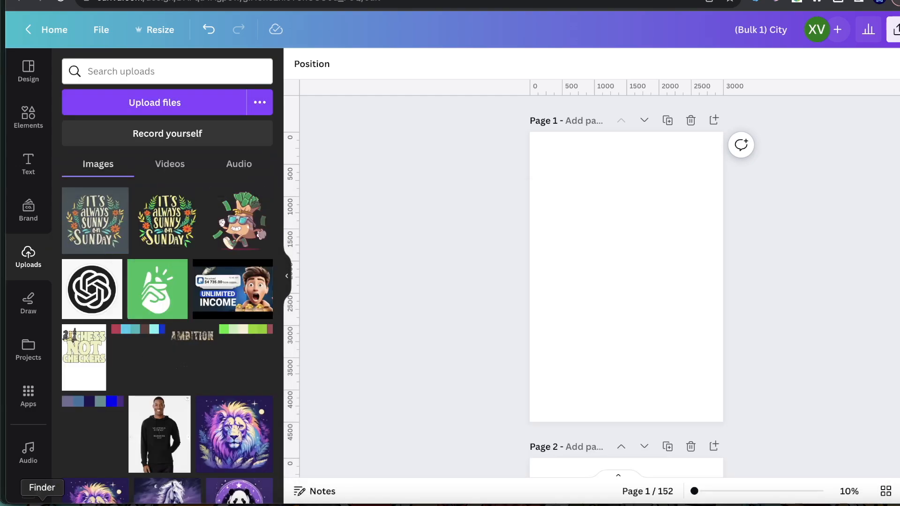
pyautogui.click(155, 103)
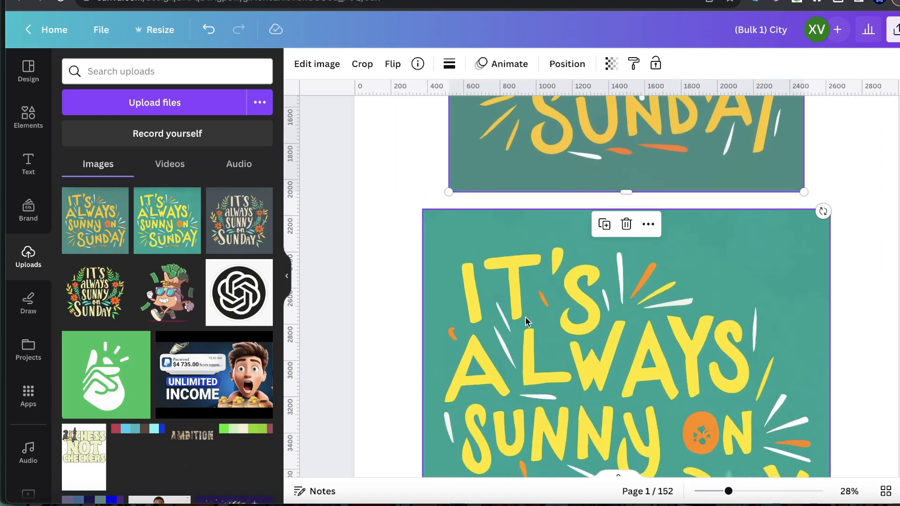
# Place the larger enhanced sunny-Sunday design centred horizontally on the page
pyautogui.scroll(-3)
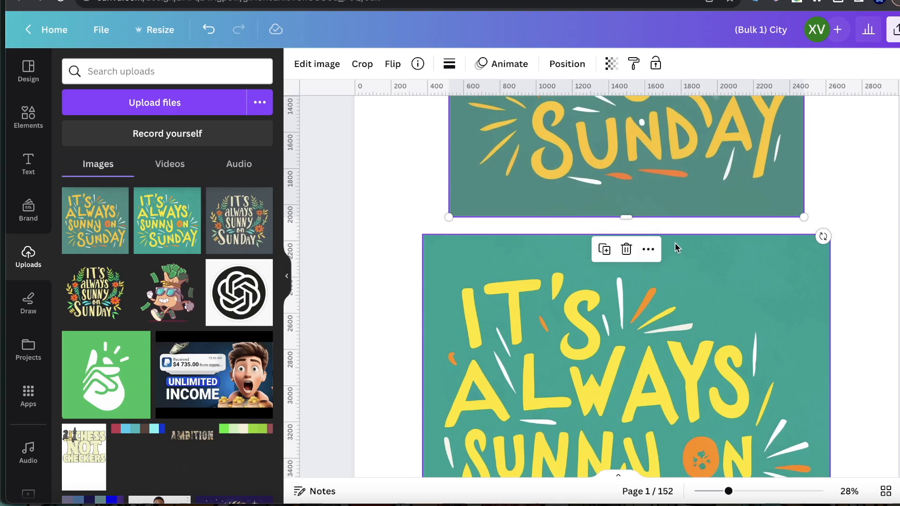
pyautogui.scroll(-3)
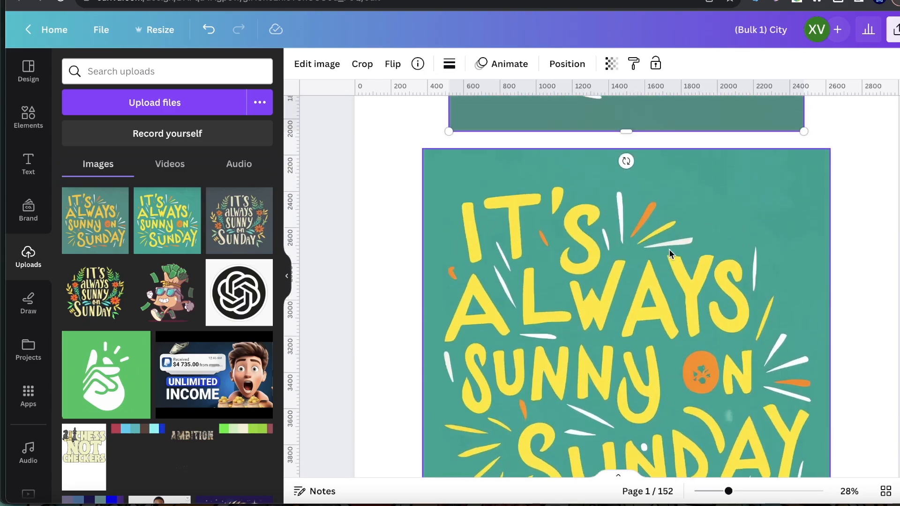
pyautogui.scroll(-3)
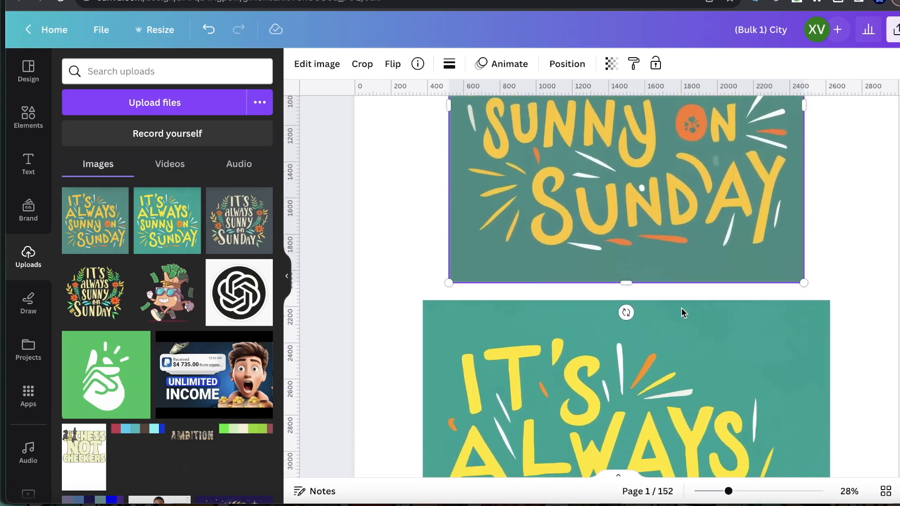
pyautogui.scroll(-3)
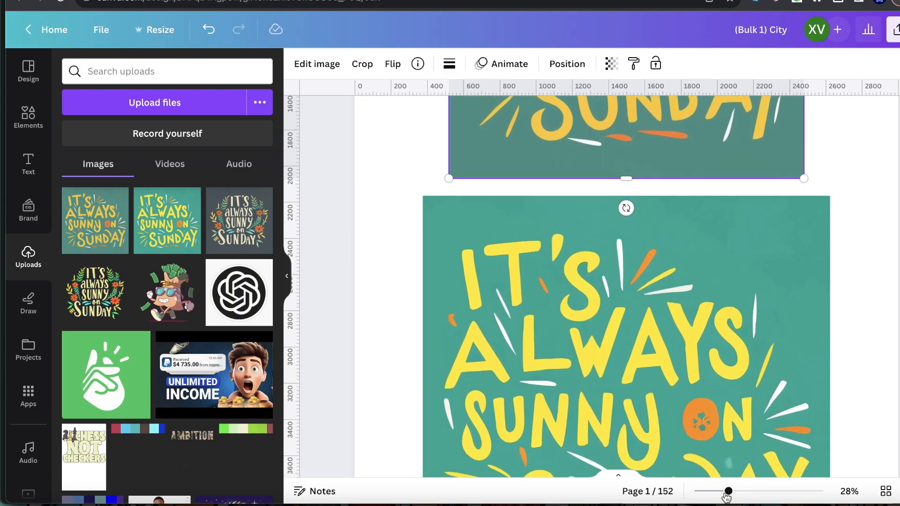
pyautogui.scroll(-3)
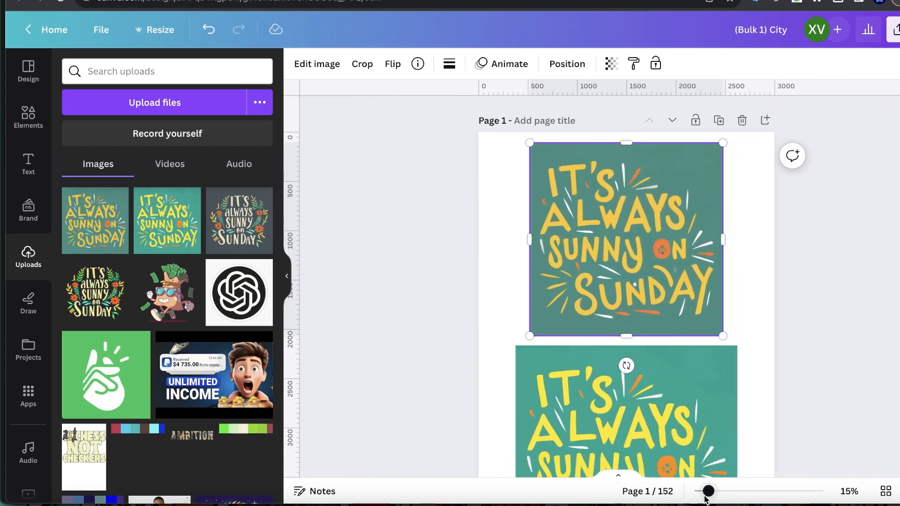
pyautogui.scroll(-3)
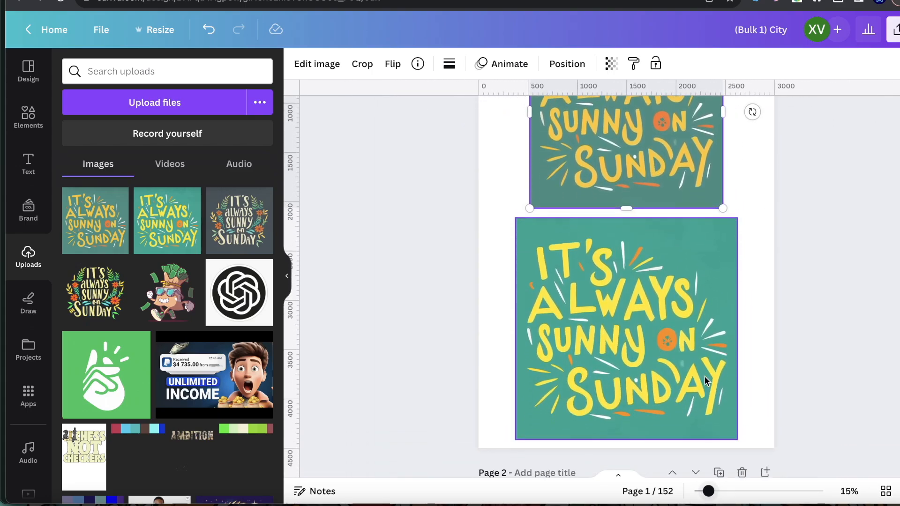
pyautogui.click(626, 322)
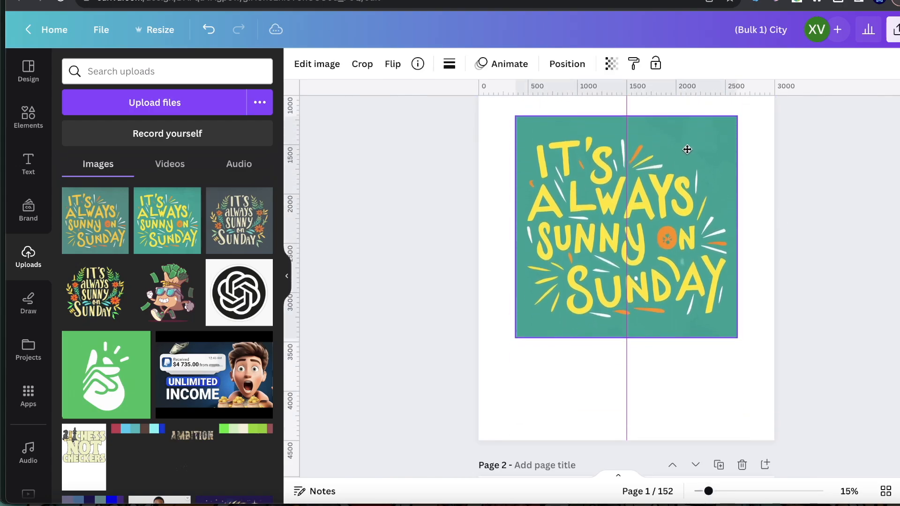
pyautogui.click(627, 224)
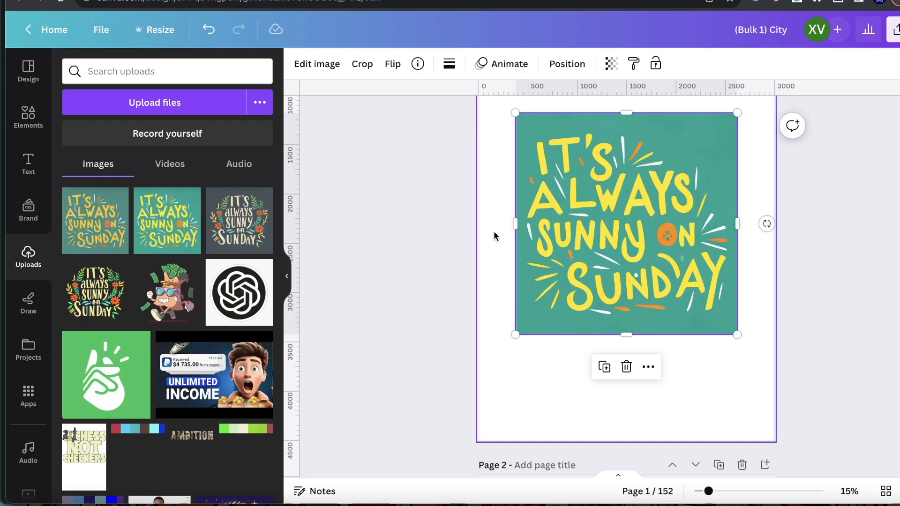
# Apply Background Remover so only the yellow and orange lettering remains on white
pyautogui.click(316, 63)
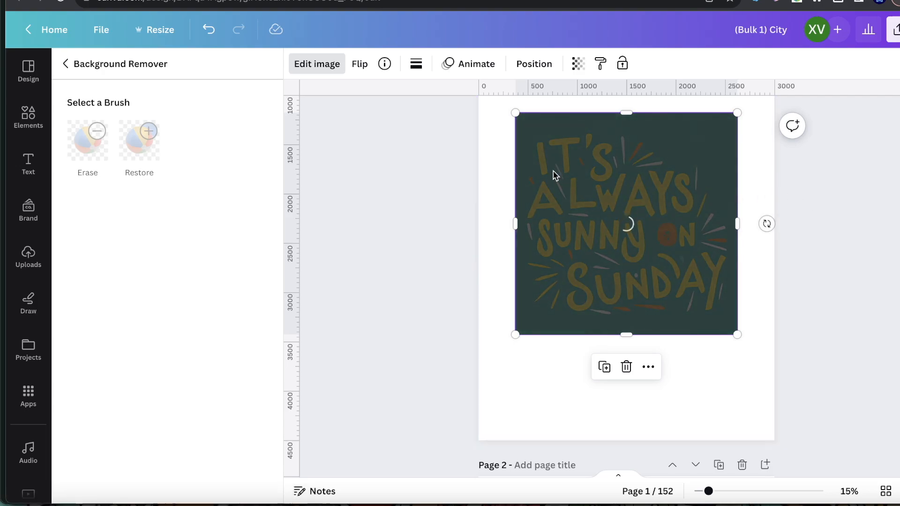
pyautogui.moveTo(641, 224)
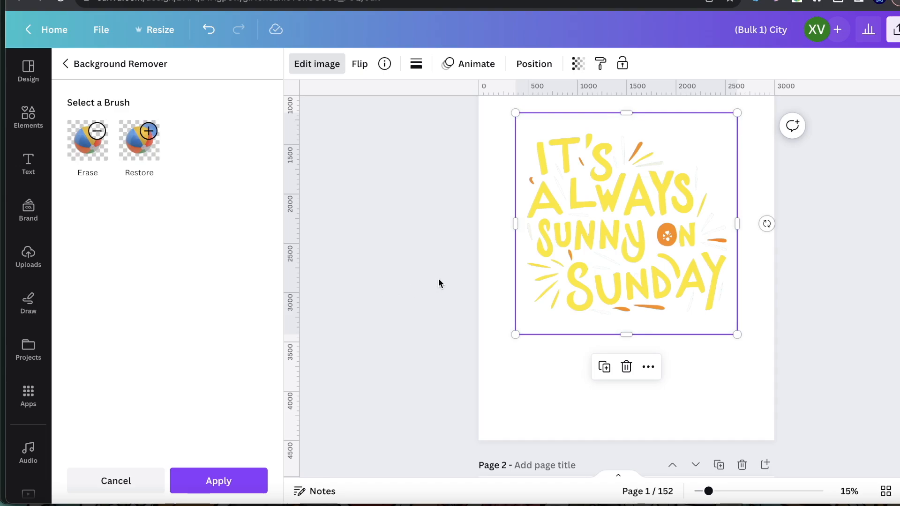
pyautogui.moveTo(794, 435)
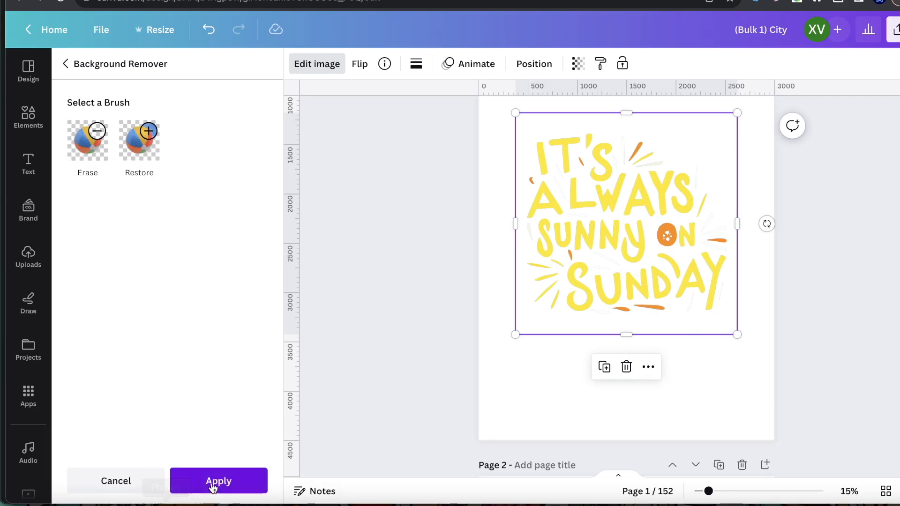
pyautogui.click(219, 481)
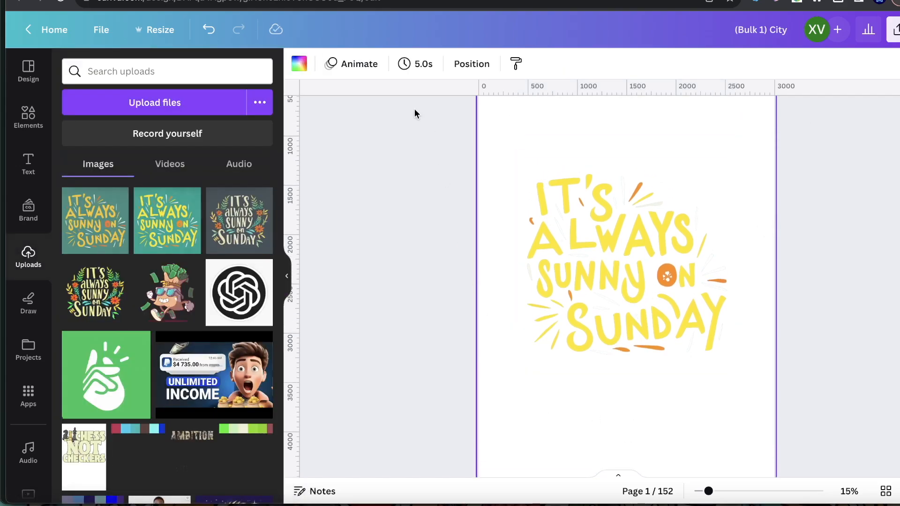
# Switch the page background to black to check the cut-out, then back to white
pyautogui.click(298, 63)
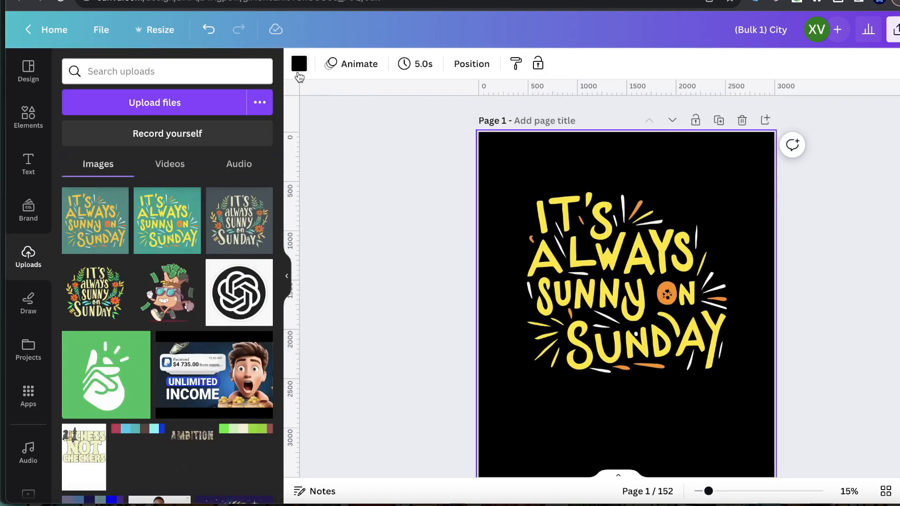
pyautogui.click(299, 64)
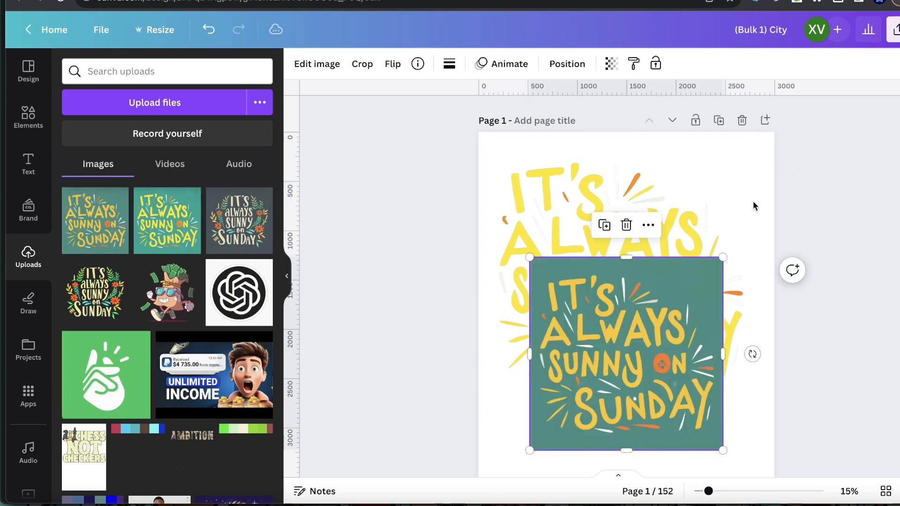
# Drag the teal-background copy of the design aside on the Canva page
pyautogui.moveTo(625, 353); pyautogui.dragTo(614, 361)
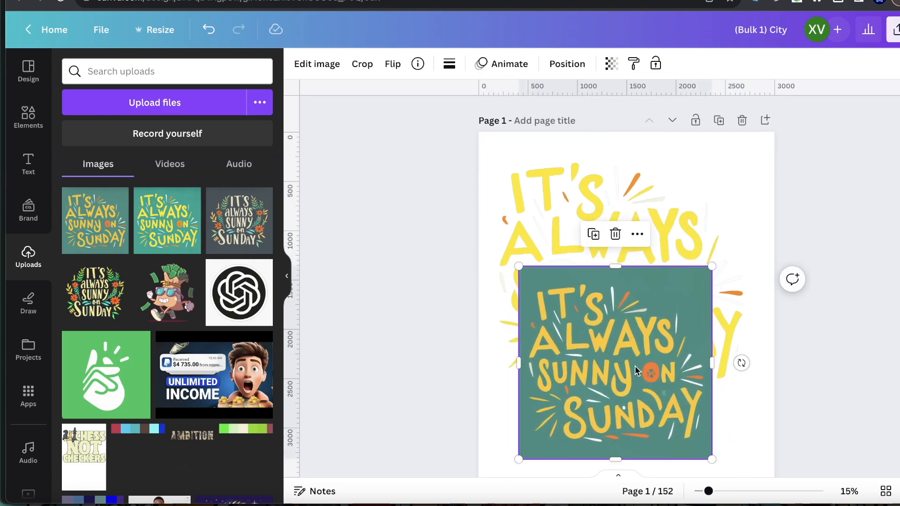
pyautogui.moveTo(614, 374)
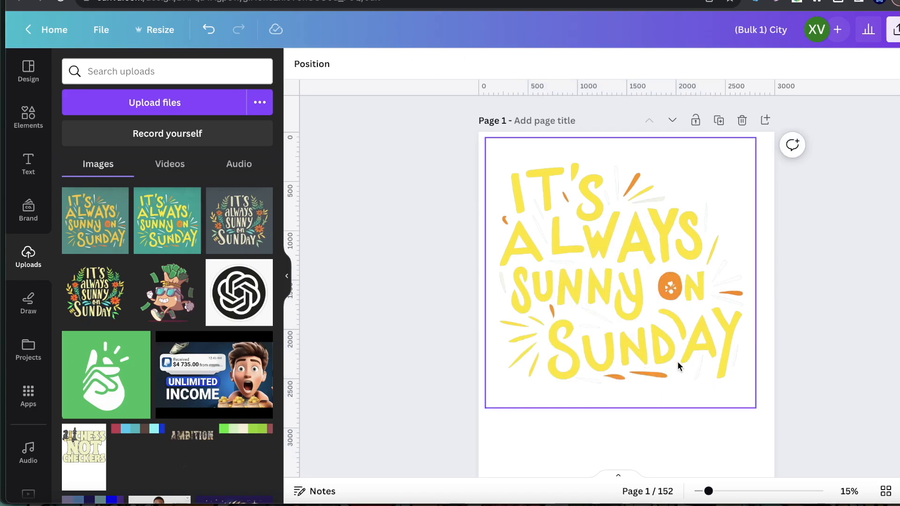
pyautogui.moveTo(698, 350)
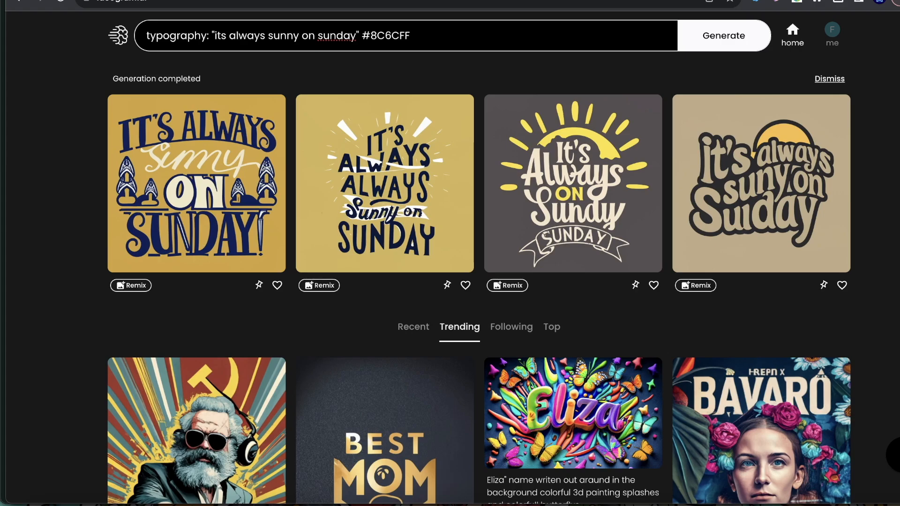
pyautogui.moveTo(86, 81)
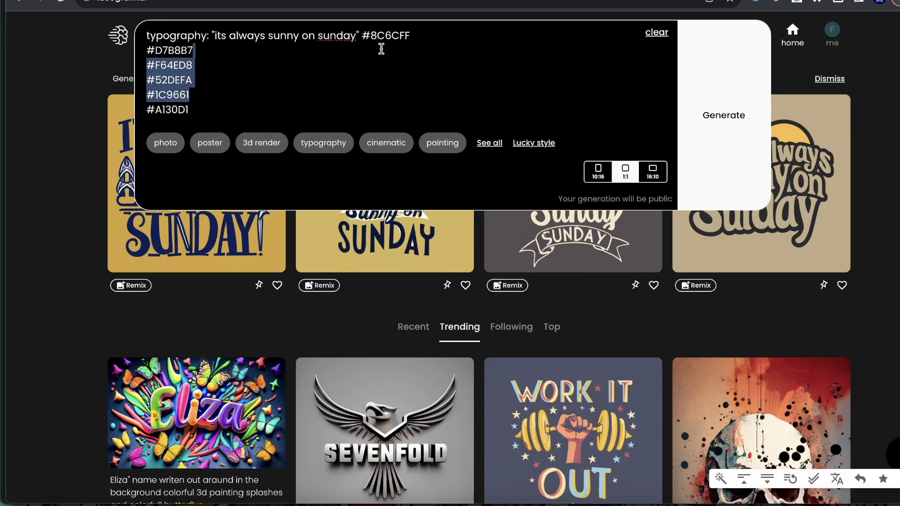
pyautogui.moveTo(378, 89)
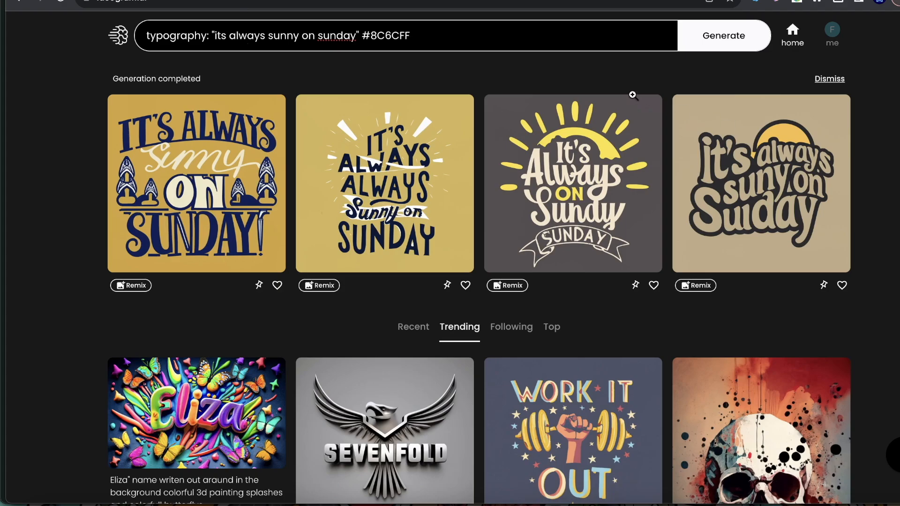
pyautogui.moveTo(748, 237)
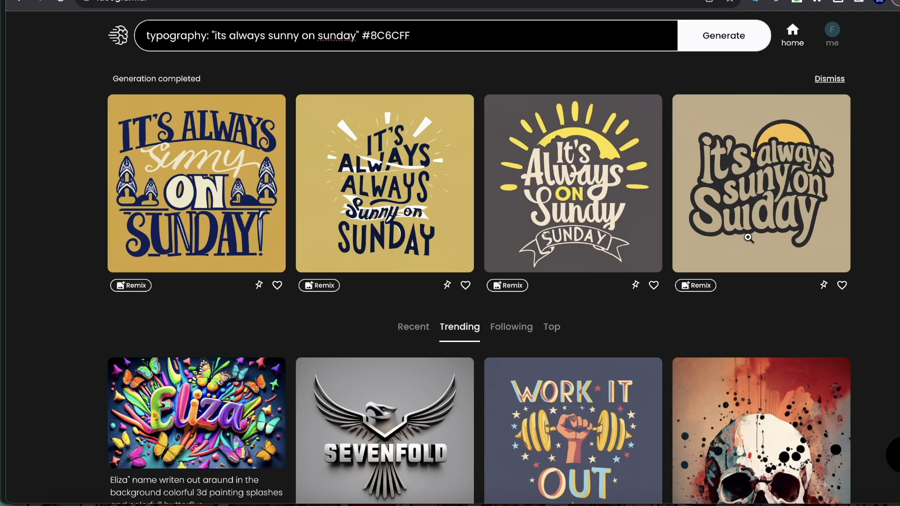
# Preview the beige design, then view the grey sunny-Sunday design and download it
pyautogui.click(760, 182)
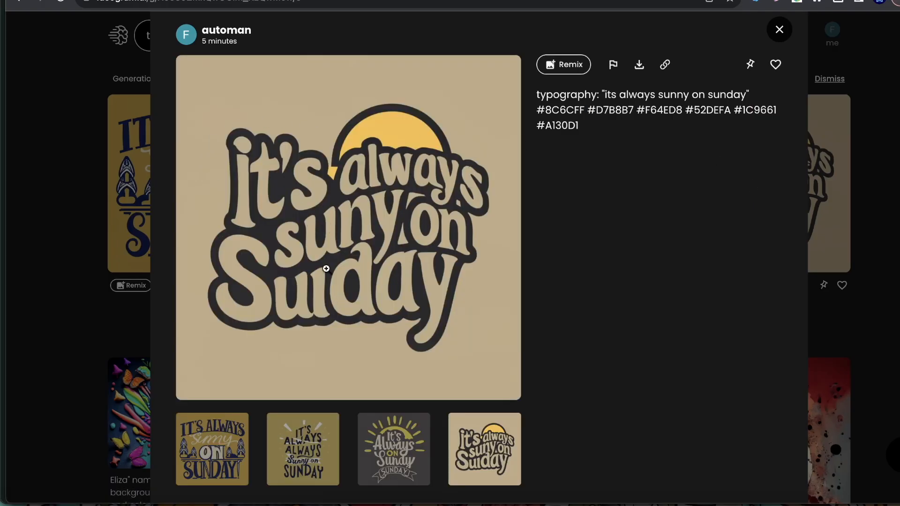
pyautogui.click(779, 30)
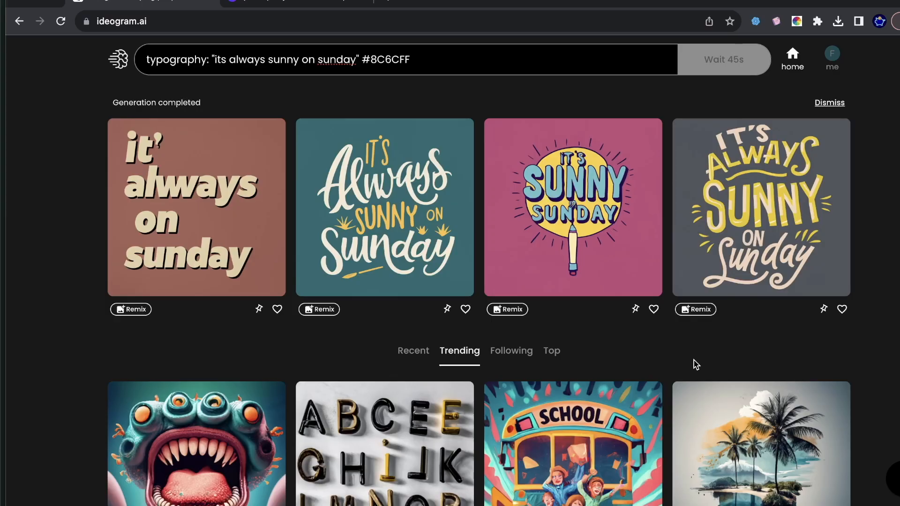
pyautogui.moveTo(763, 375)
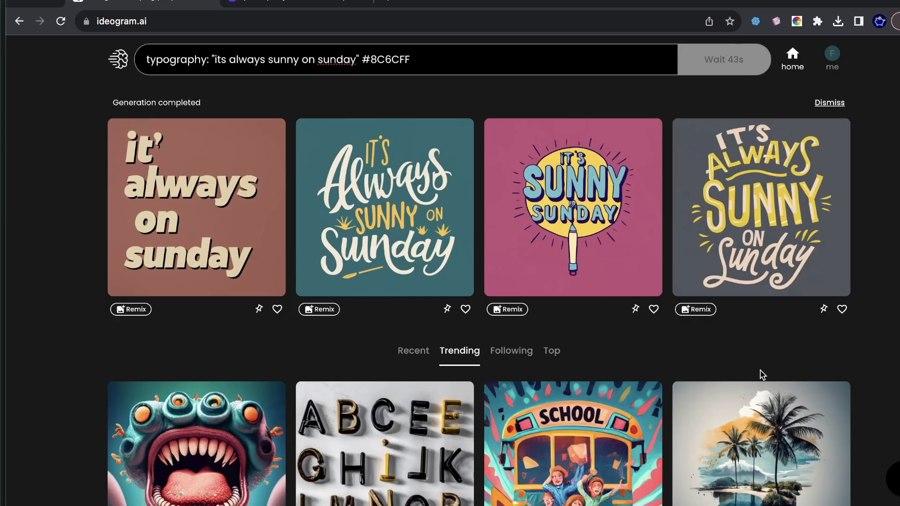
pyautogui.moveTo(745, 375)
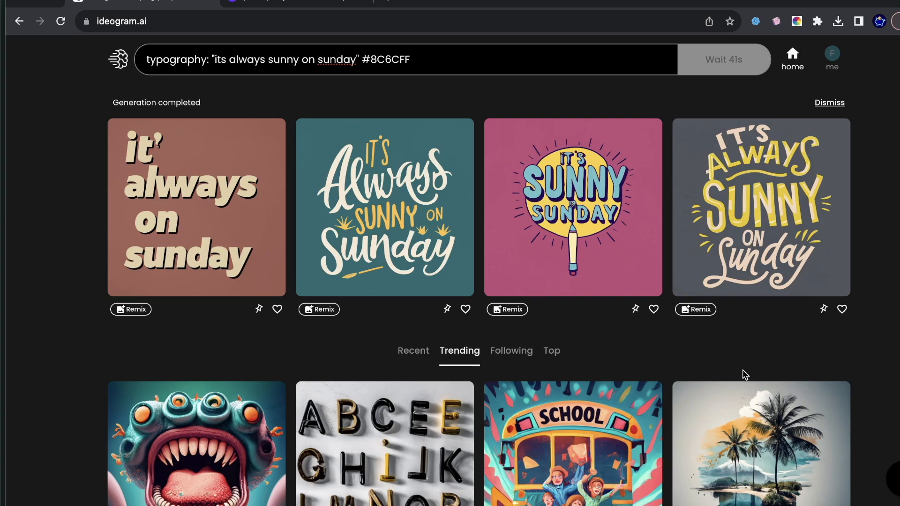
pyautogui.click(761, 206)
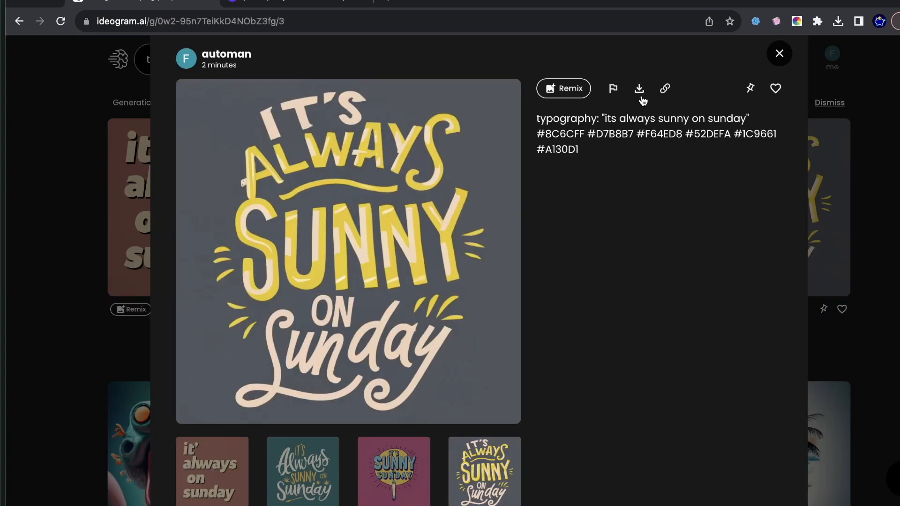
pyautogui.click(639, 88)
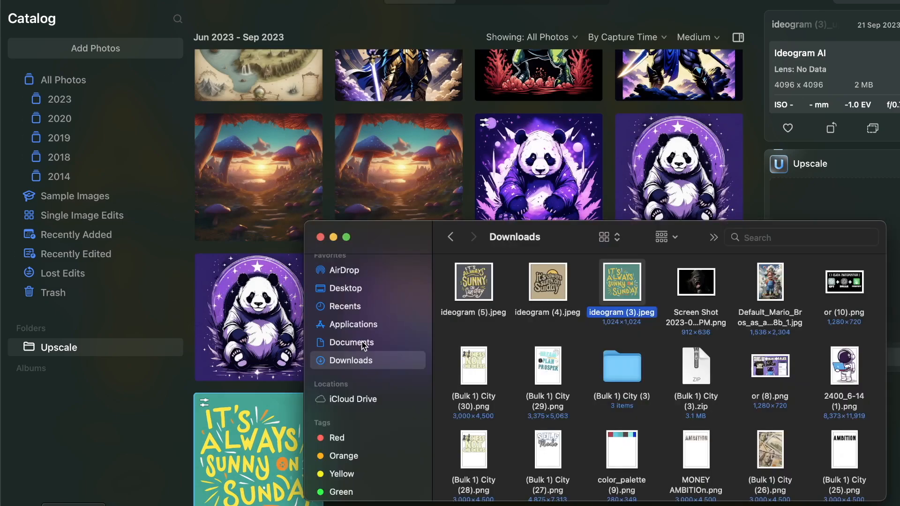
# Import the downloaded grey design into the Upscale folder and open it in Edit
pyautogui.click(473, 282)
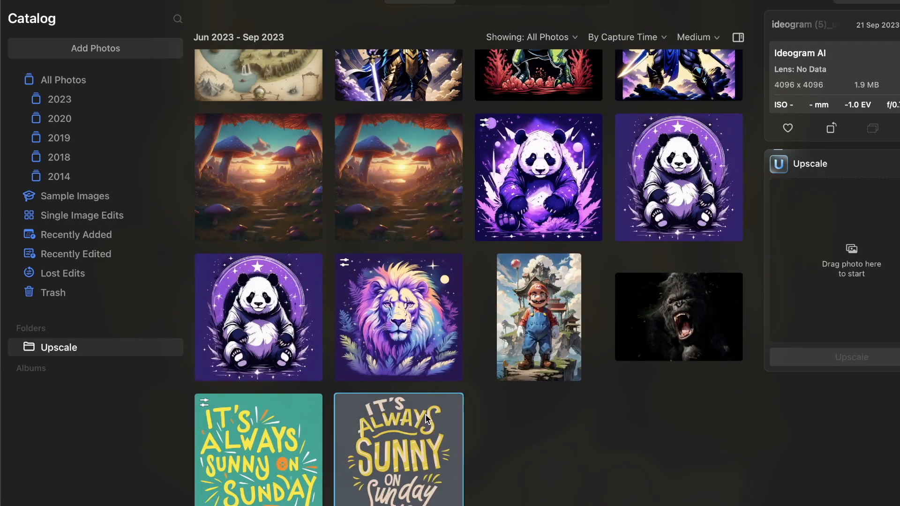
pyautogui.moveTo(430, 416)
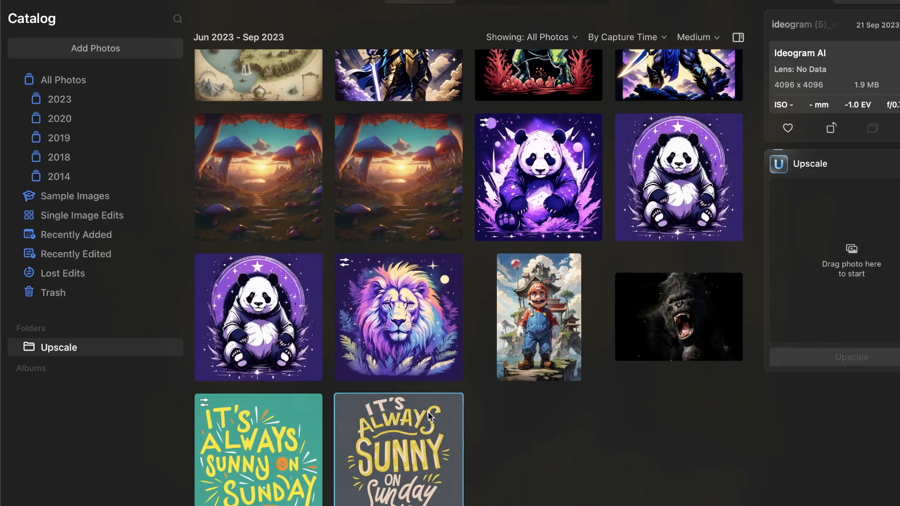
pyautogui.doubleClick(398, 449)
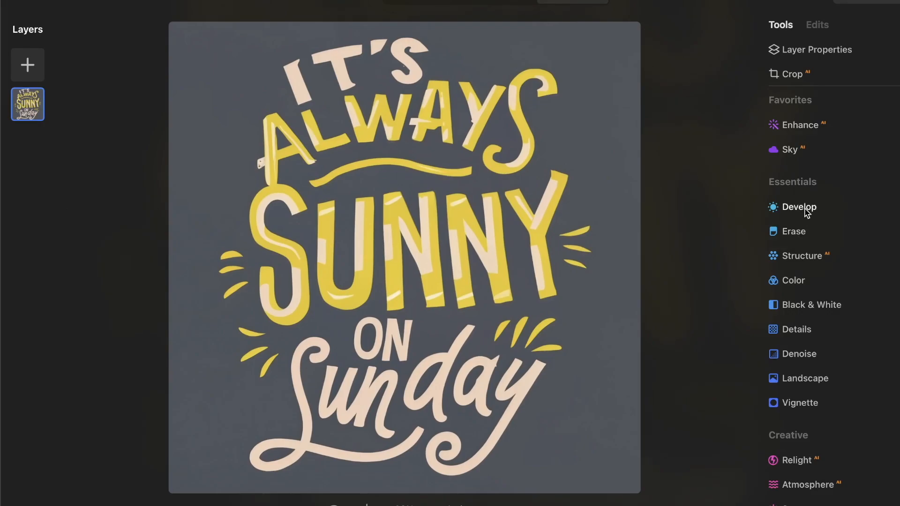
# Adjust a Develop light slider on the grey design and reopen it for editing
pyautogui.click(799, 206)
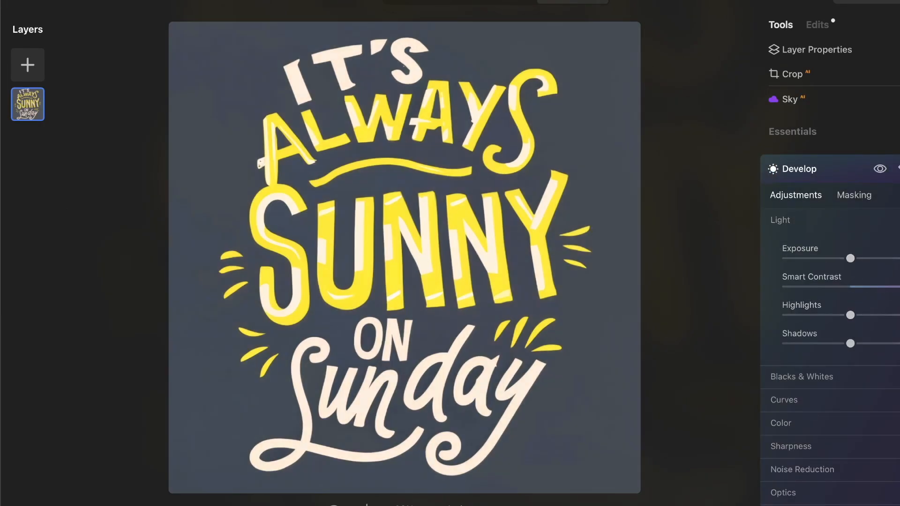
pyautogui.moveTo(850, 287); pyautogui.dragTo(880, 287)
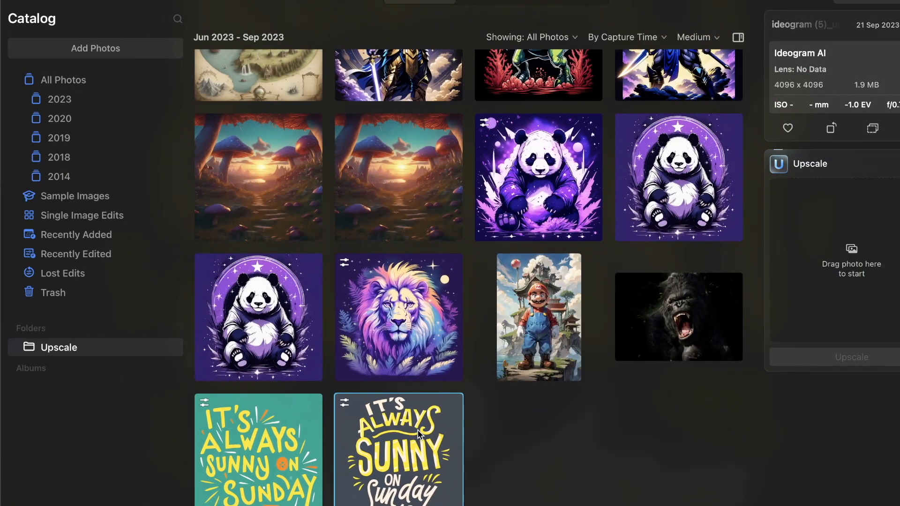
pyautogui.doubleClick(398, 449)
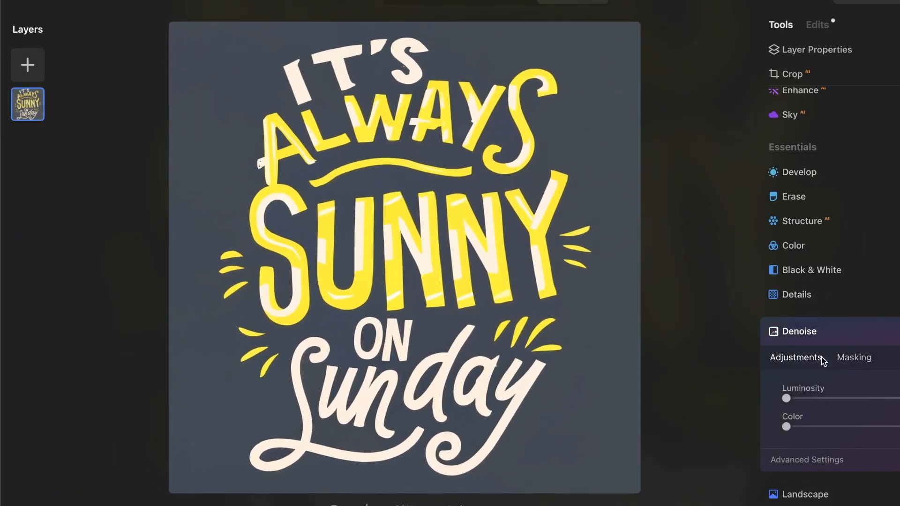
# Raise Denoise Luminosity, then raise and pull back the Color noise reduction slider
pyautogui.moveTo(787, 398); pyautogui.dragTo(866, 398)
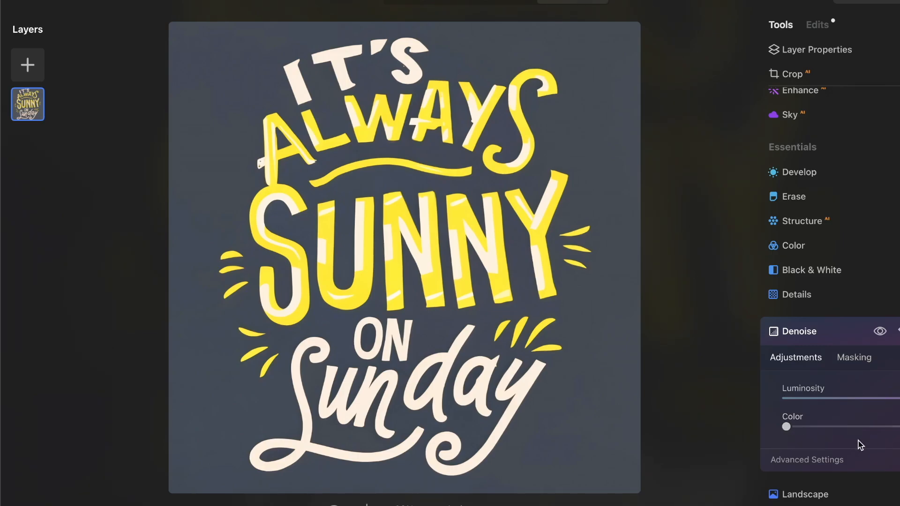
pyautogui.moveTo(786, 426); pyautogui.dragTo(873, 426)
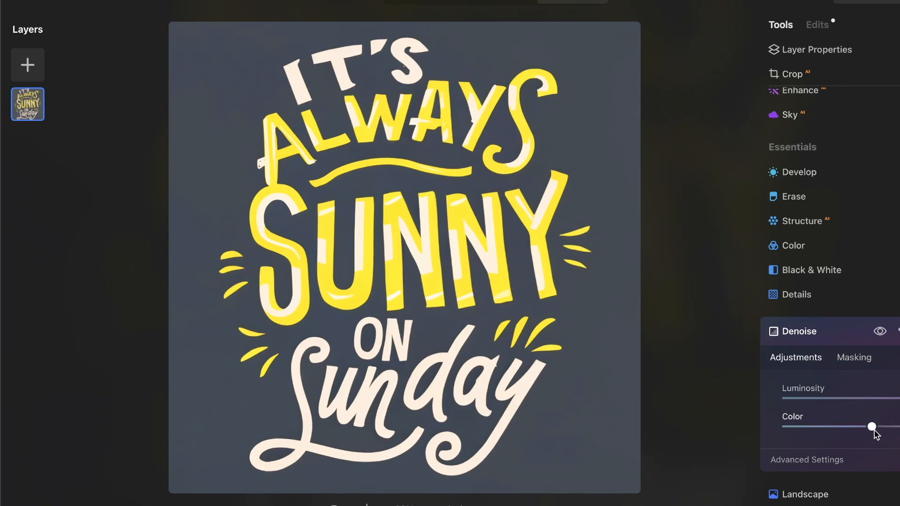
pyautogui.moveTo(872, 427); pyautogui.dragTo(787, 427)
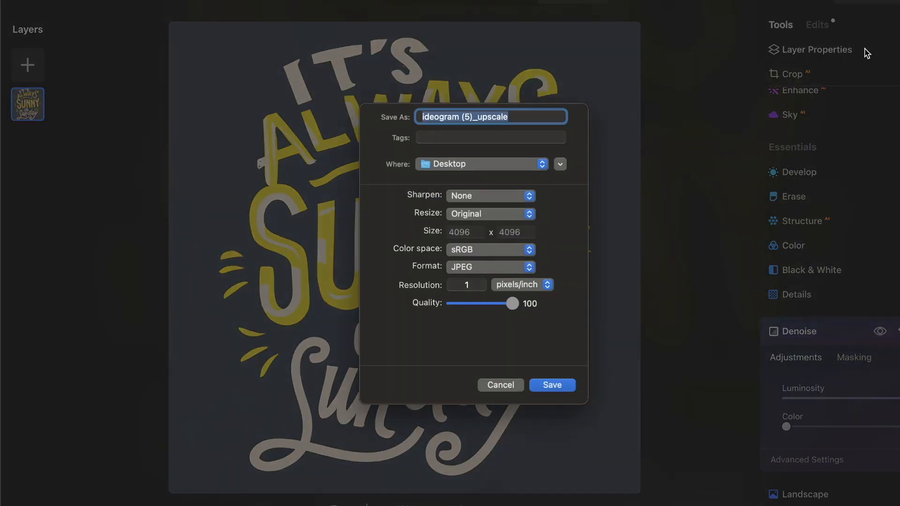
# Export the enhanced design to the Desktop as a 4096×4096 JPEG named 'fghrbedvedfv'
pyautogui.write('fghrbedvedfv')
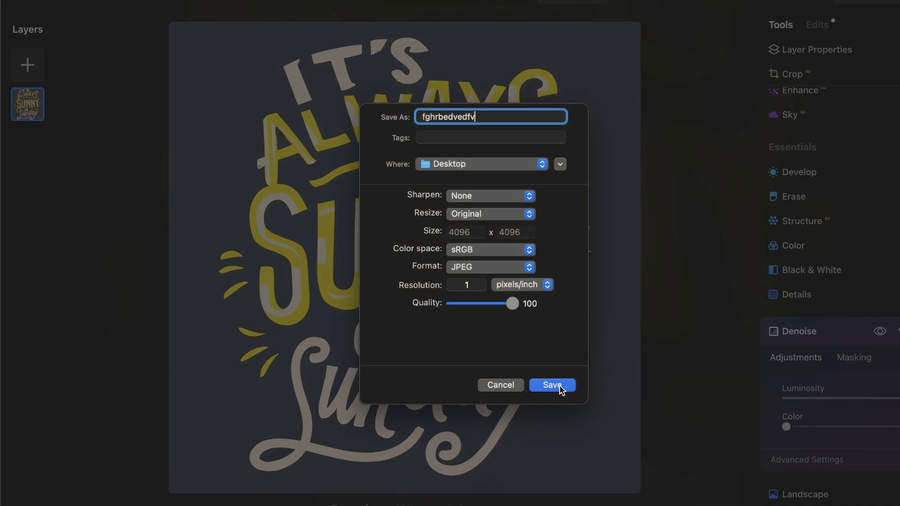
pyautogui.click(550, 386)
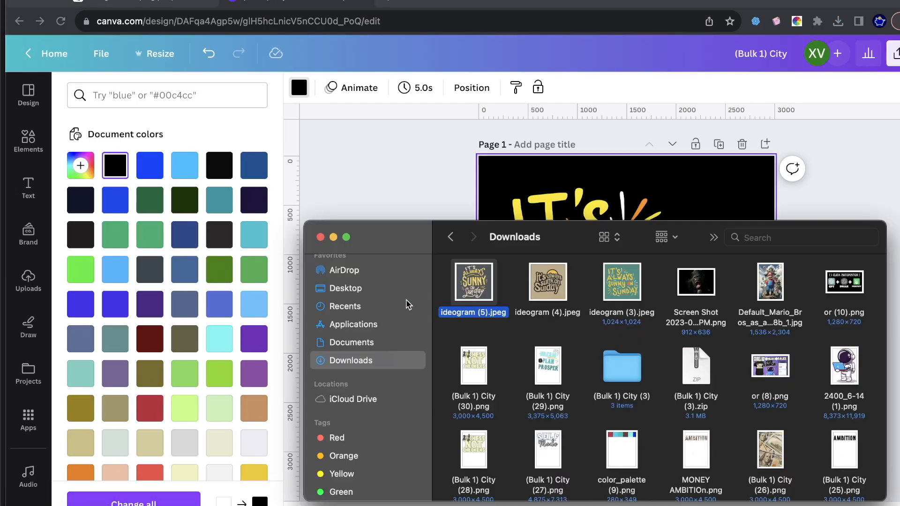
# Upload the enhanced grey design to Canva, add it to page 1 and select it
pyautogui.click(347, 287)
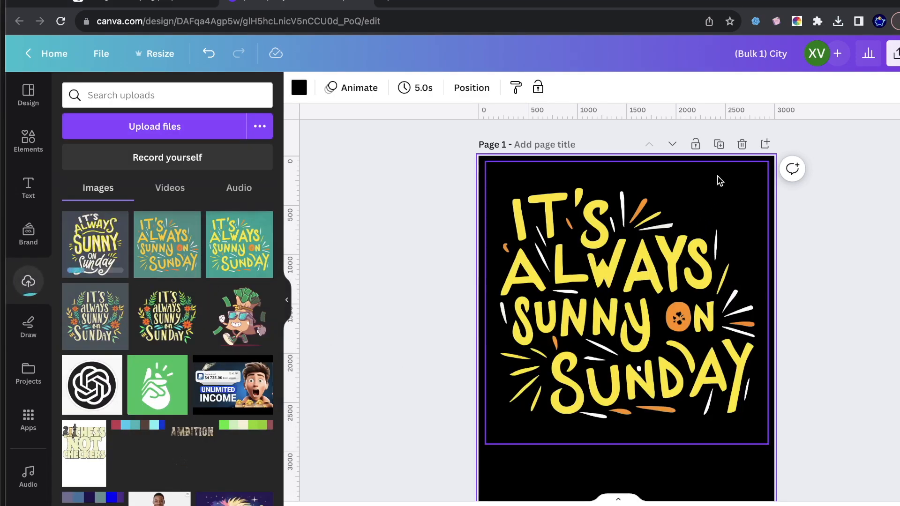
pyautogui.click(626, 303)
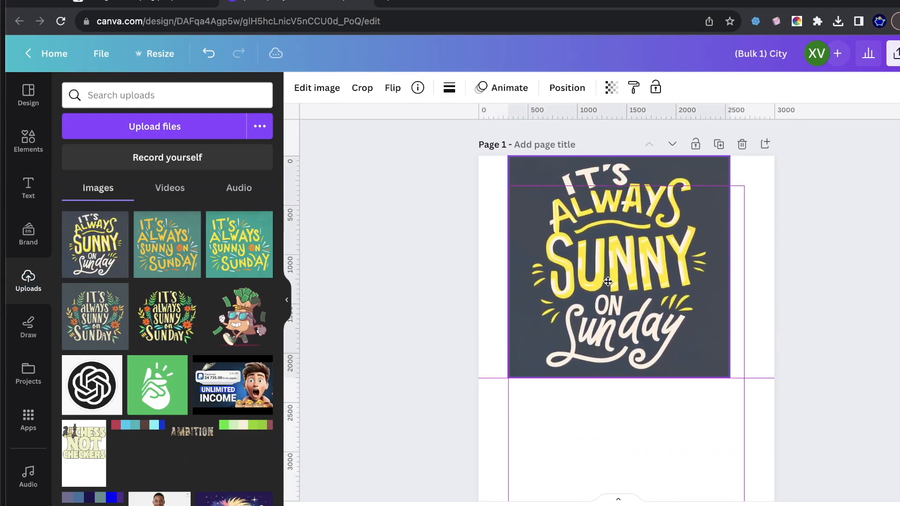
pyautogui.click(154, 127)
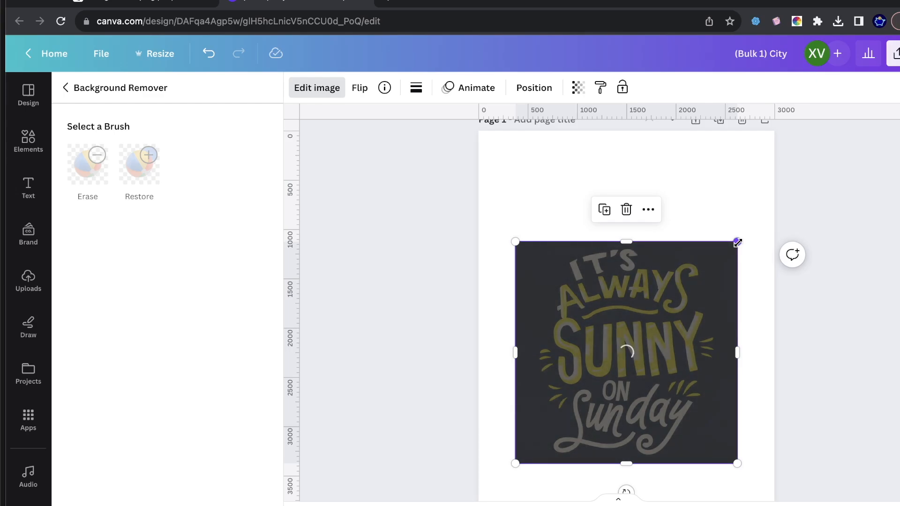
pyautogui.moveTo(738, 397)
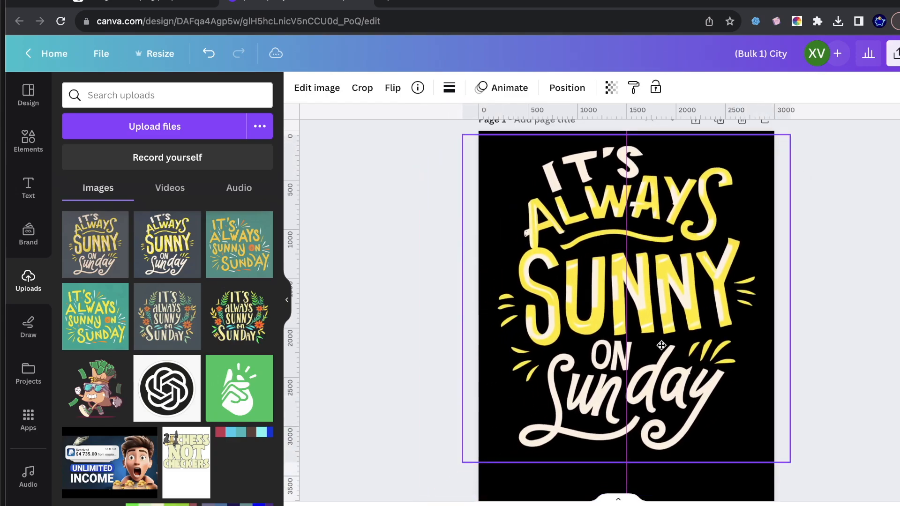
# Bring up Canva's Share download settings for a transparent-background PNG
pyautogui.click(894, 53)
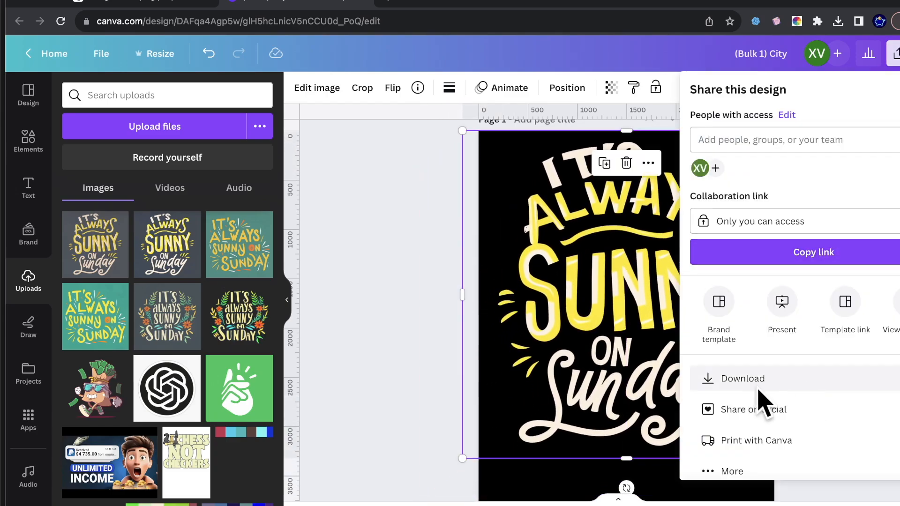
pyautogui.click(743, 378)
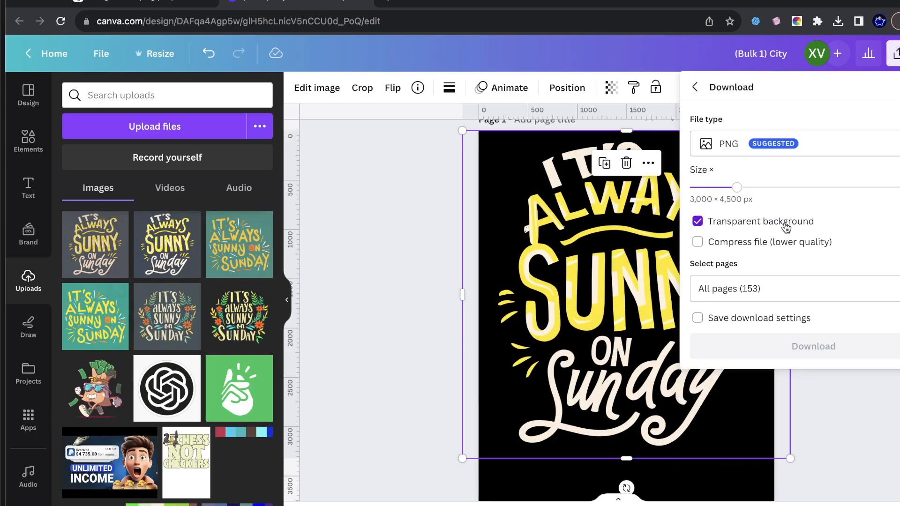